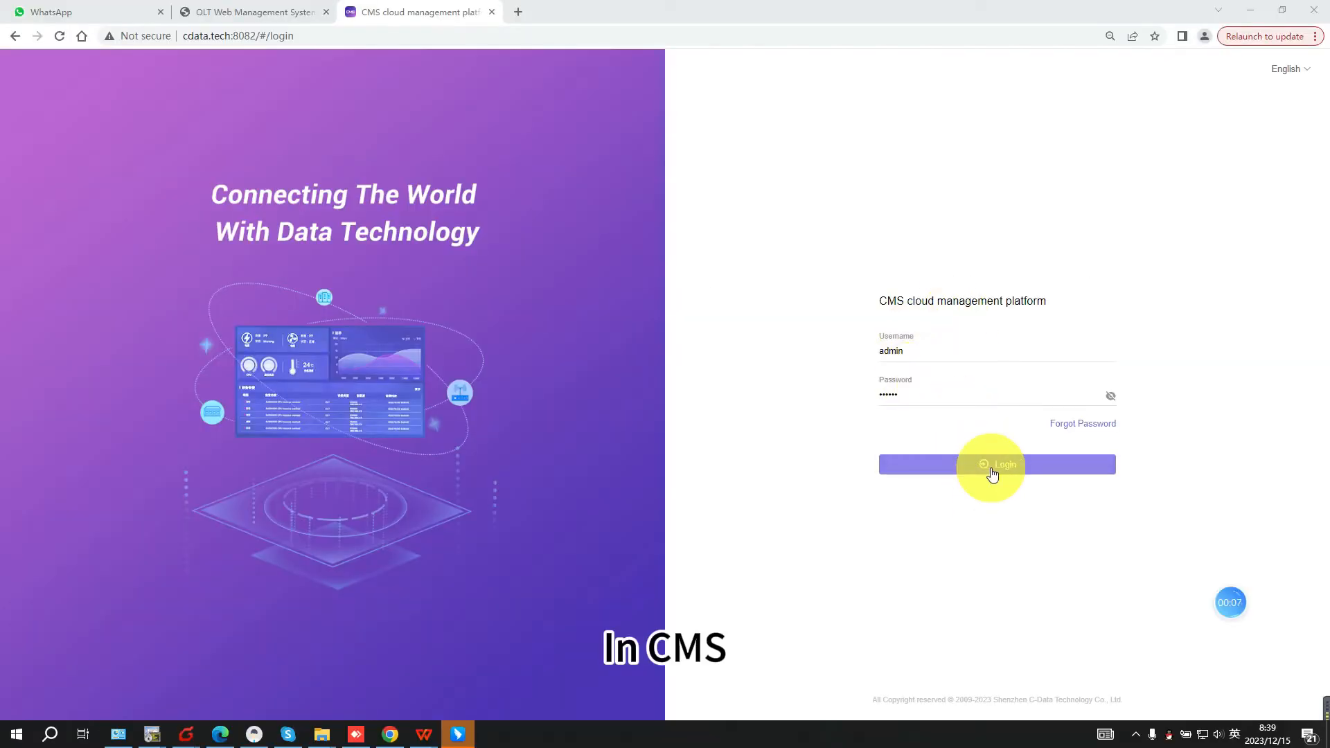
- Sign in with the entered credentials to land on the CMS home dashboard
left_click(996, 464)
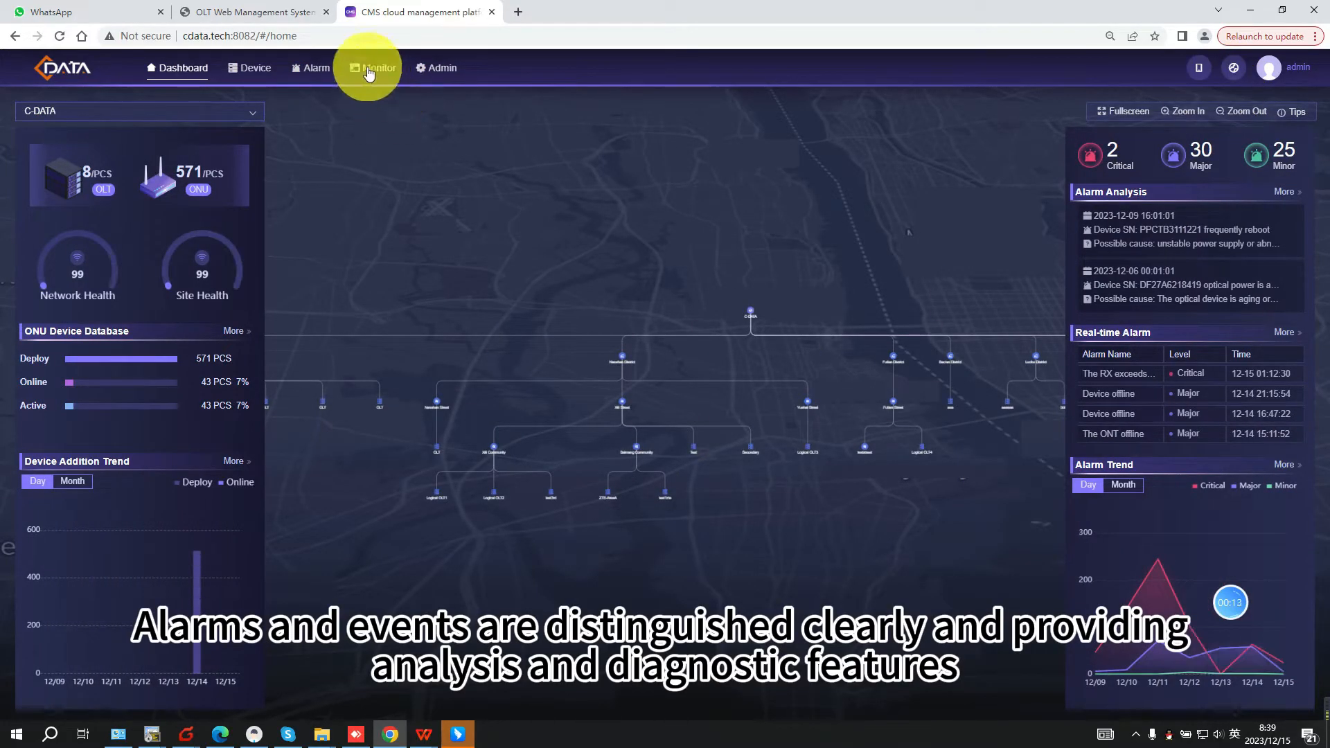
- Show the Real-time Alarm list and view details of the critical RX alarm
left_click(314, 67)
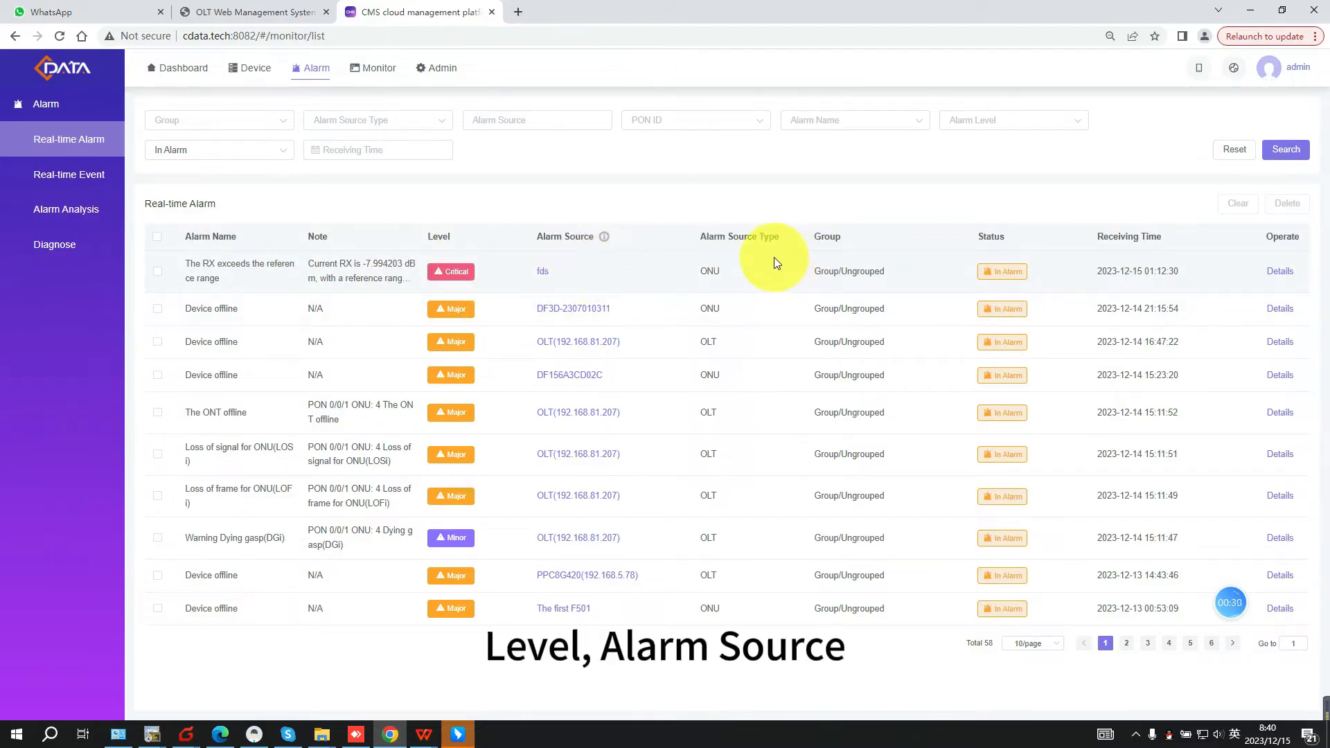
mouse_move(963, 287)
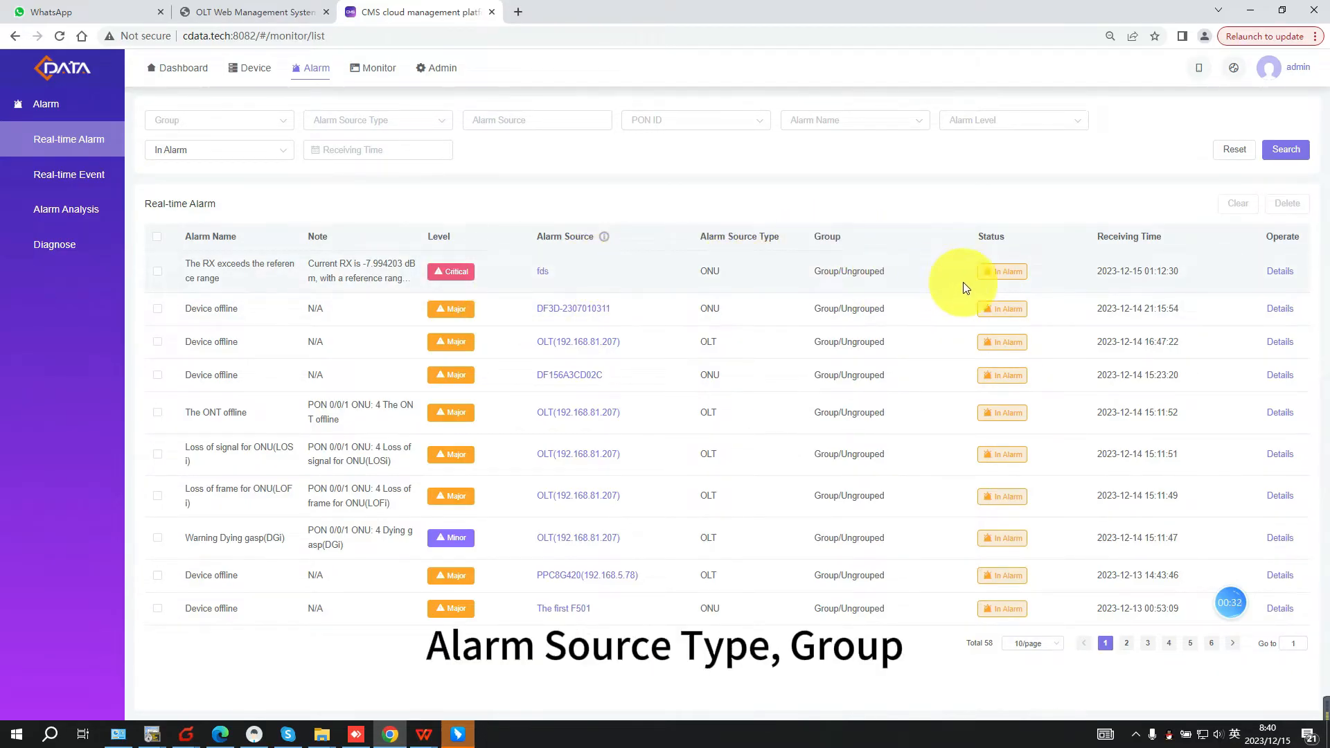
mouse_move(1039, 283)
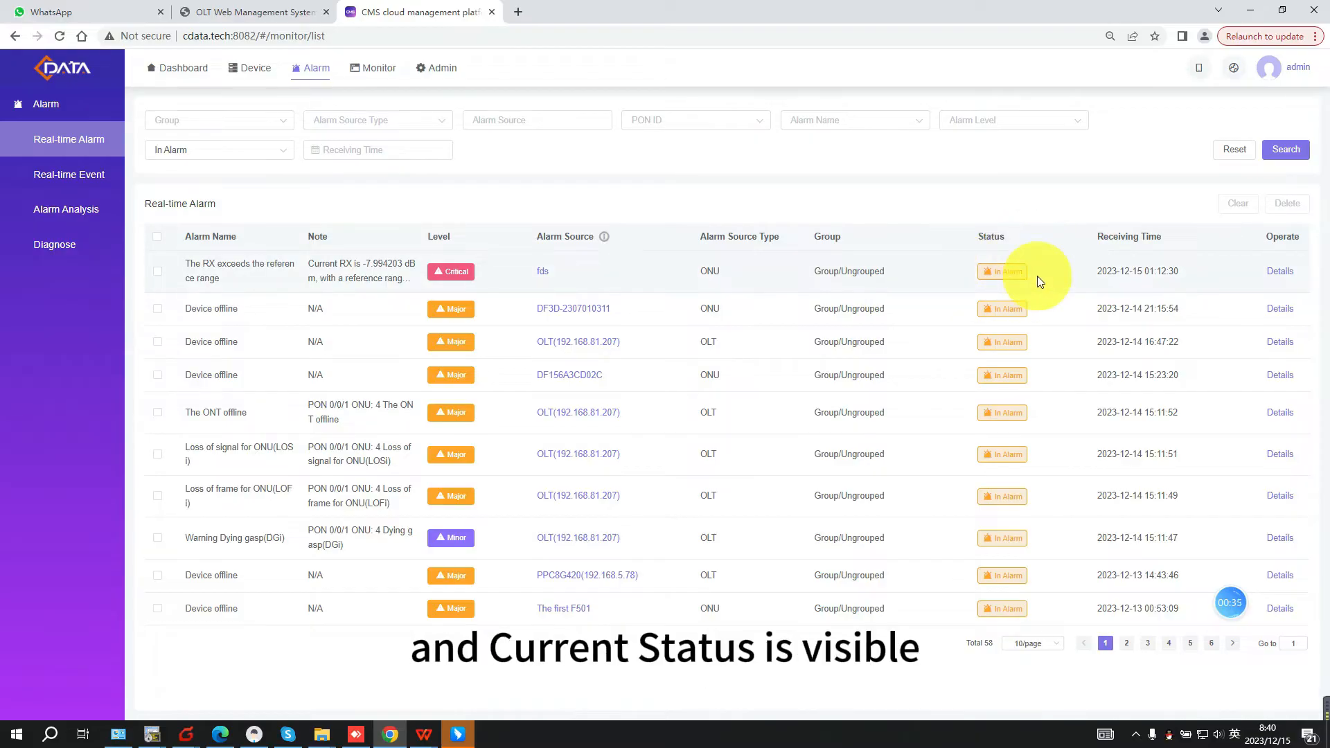
mouse_move(1280, 288)
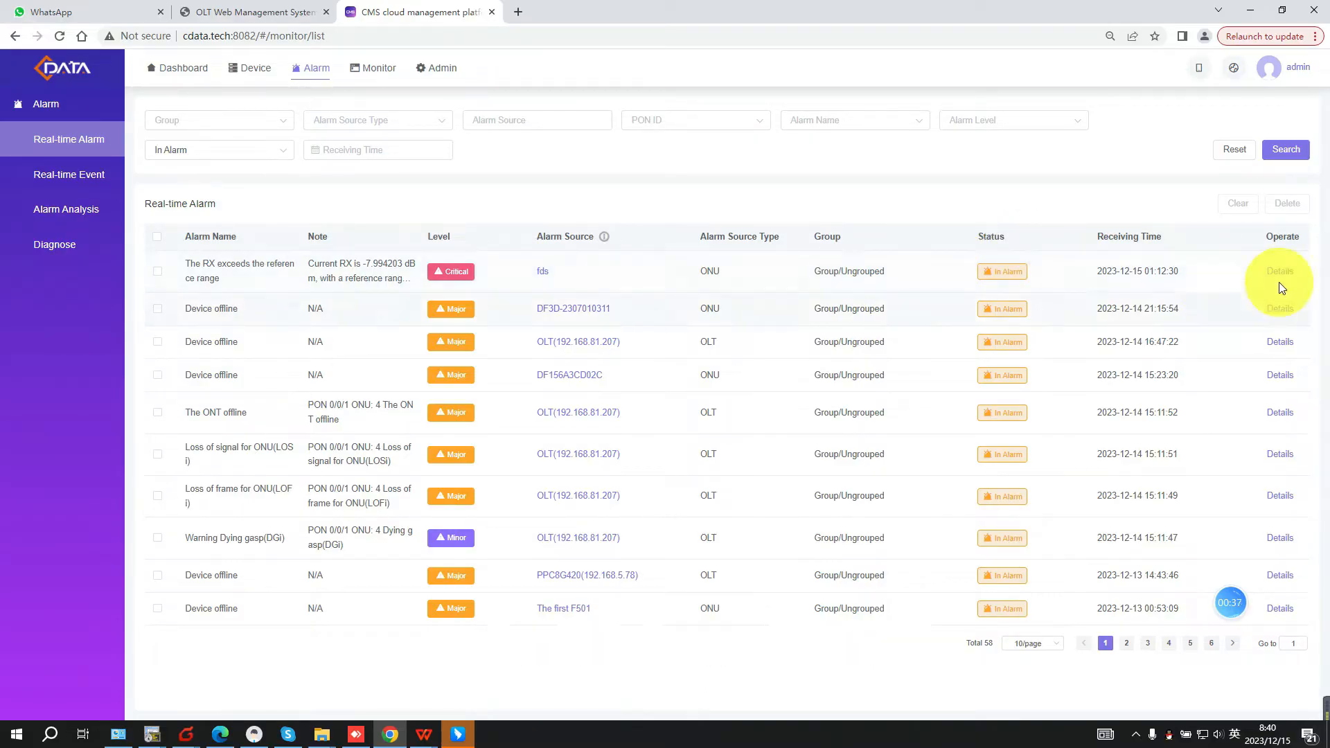
left_click(1278, 271)
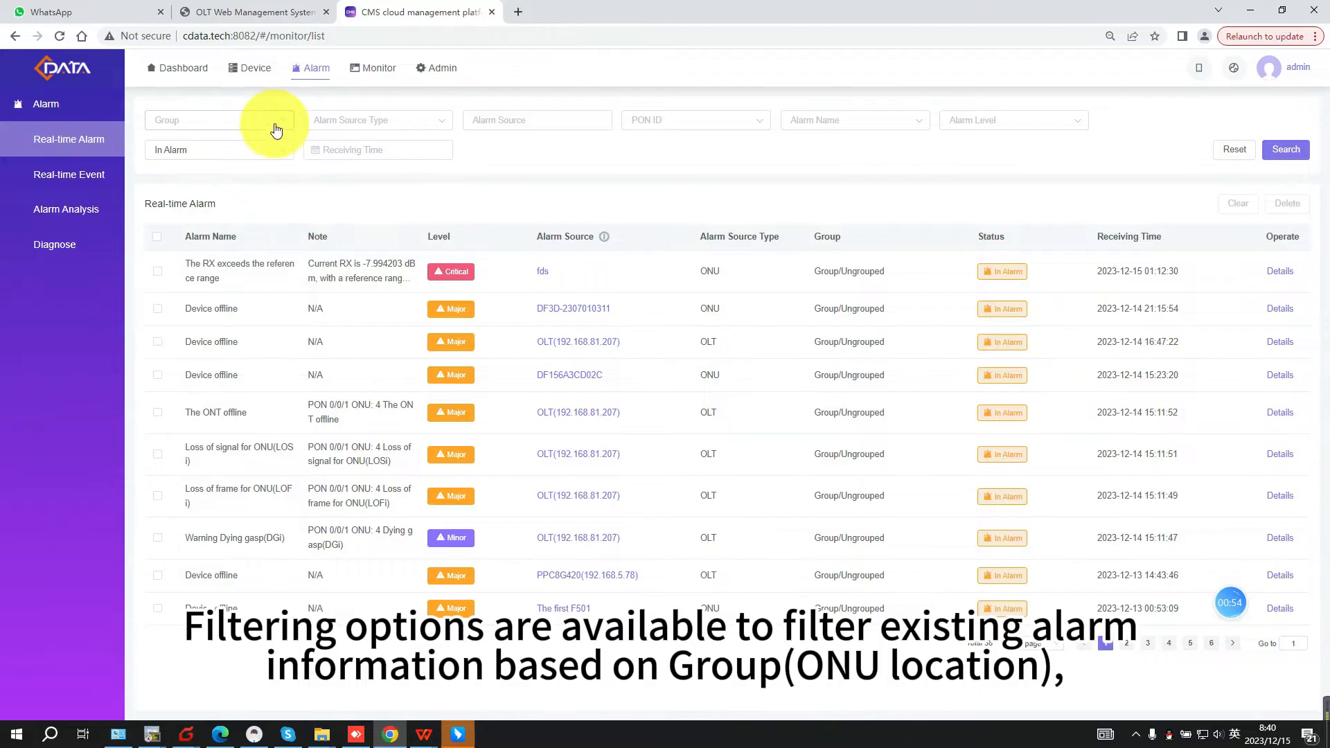
left_click(218, 119)
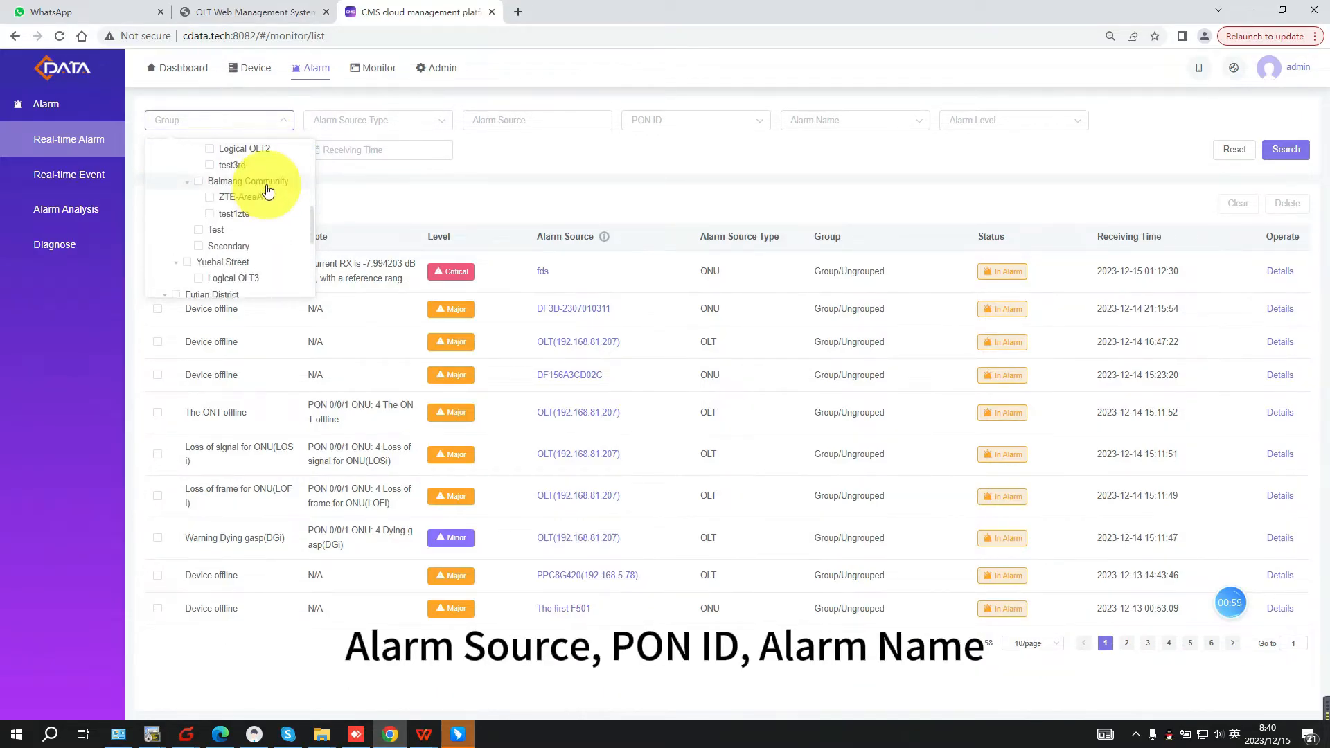
left_click(538, 119)
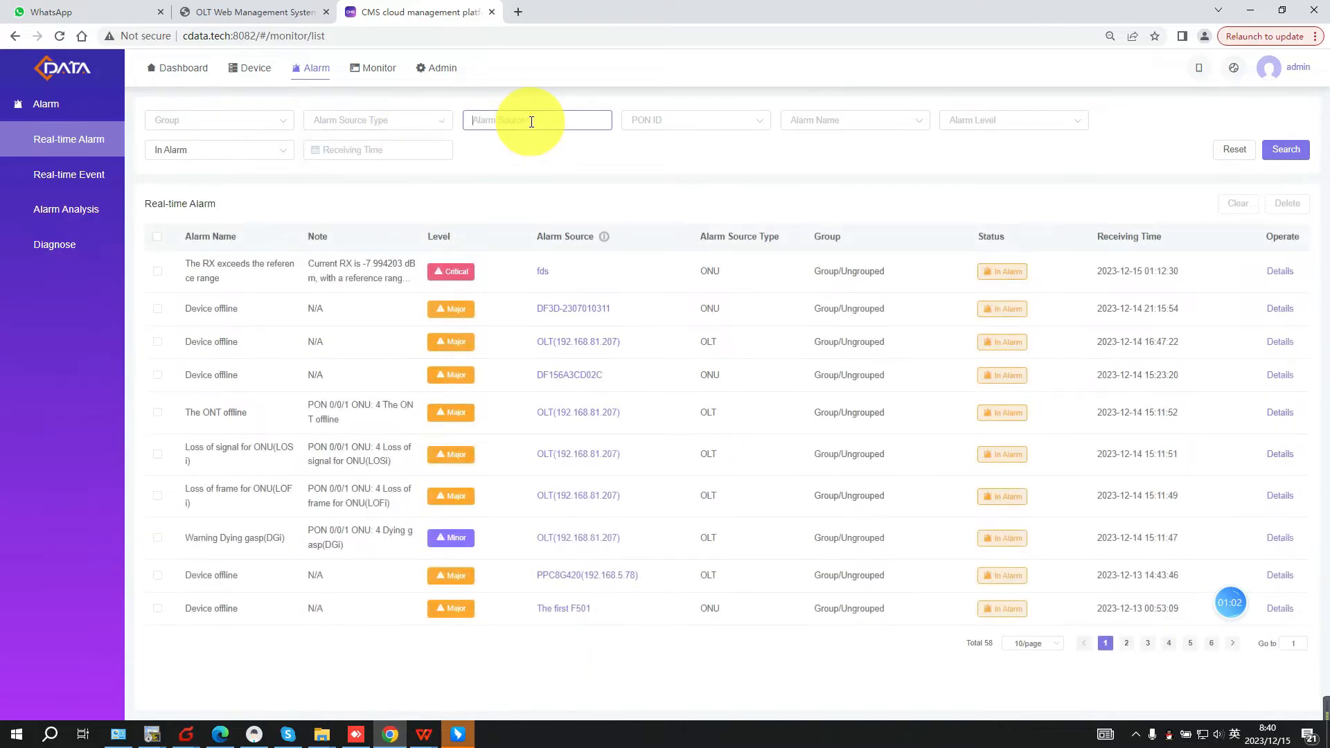
left_click(691, 119)
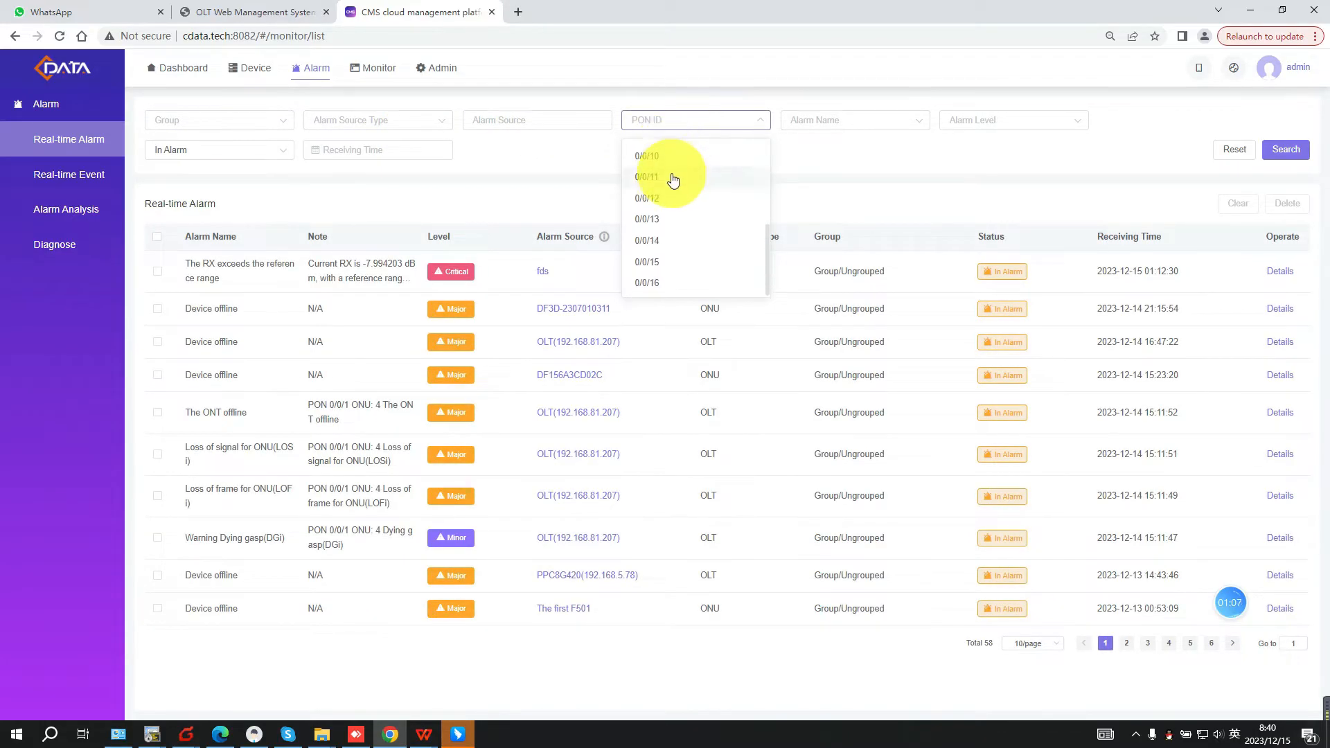
left_click(1014, 119)
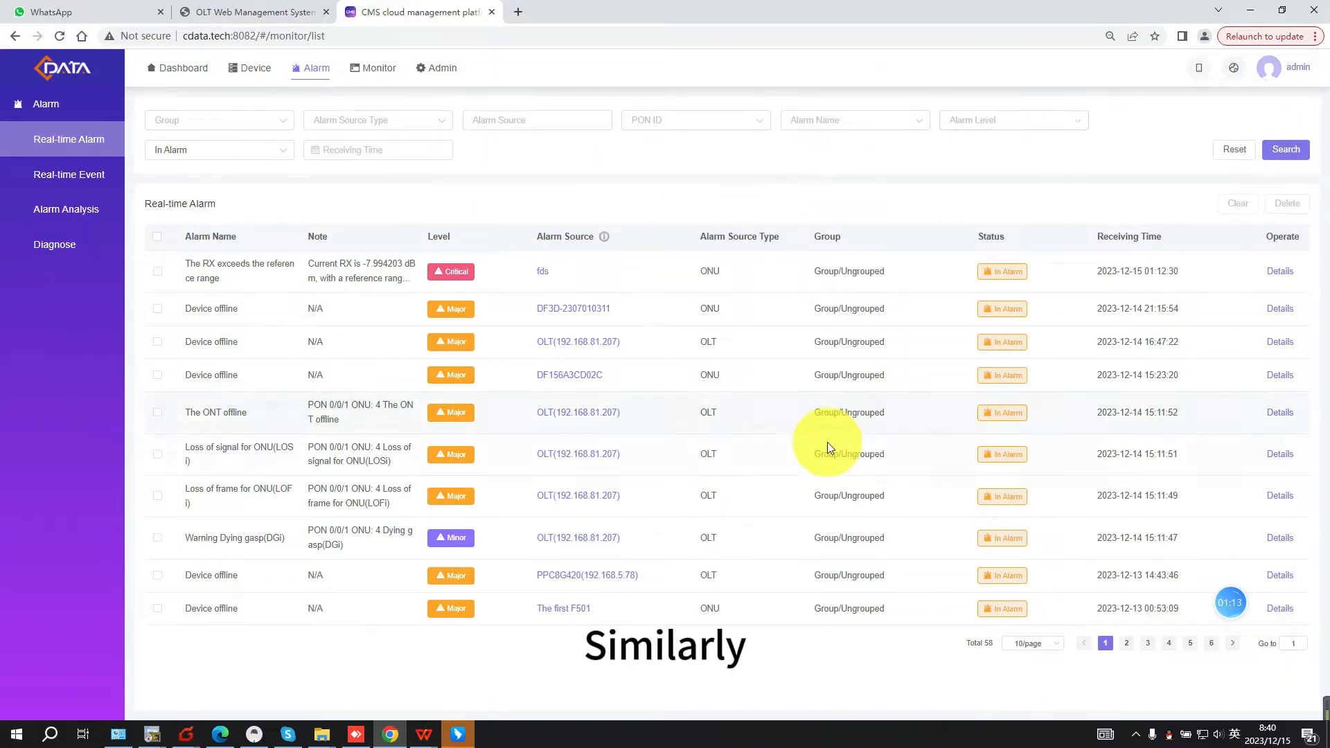
- Show the Real-time Event list of device resets, SFP plug-ins and ONT discoveries
left_click(68, 174)
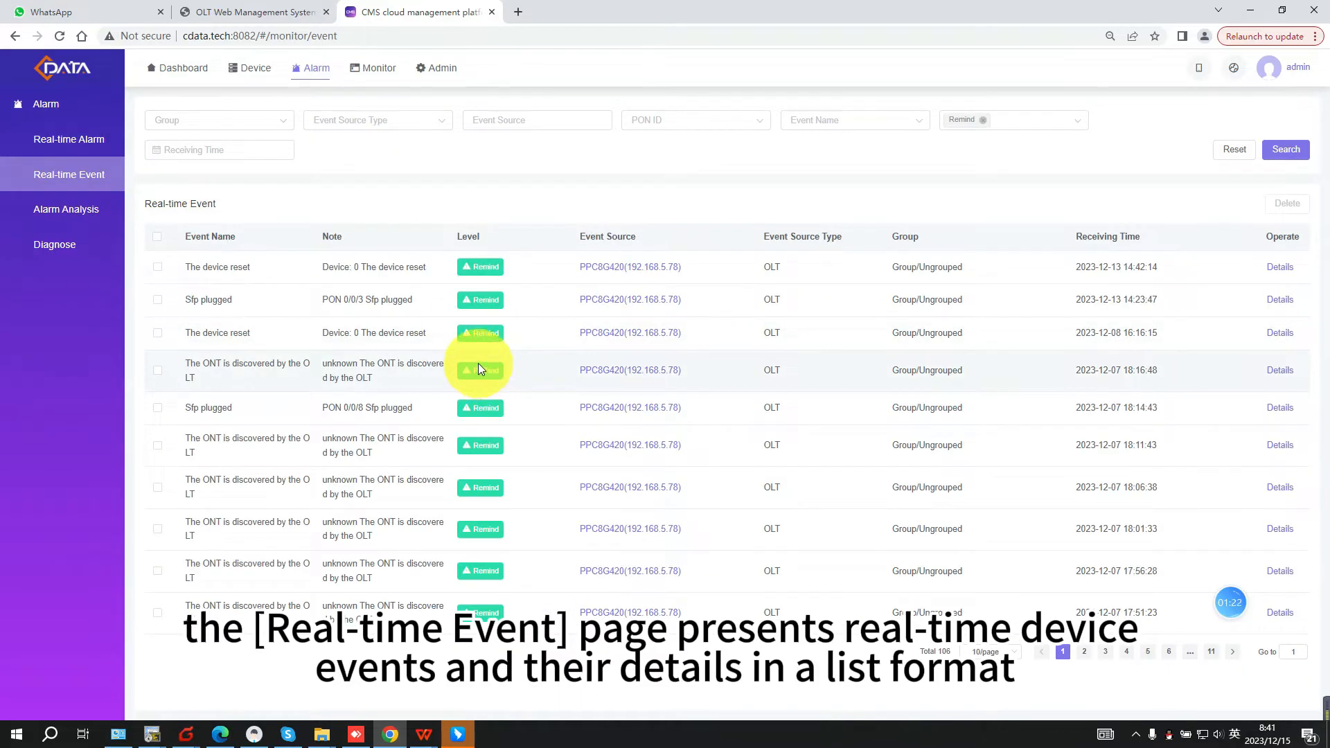
mouse_move(346, 175)
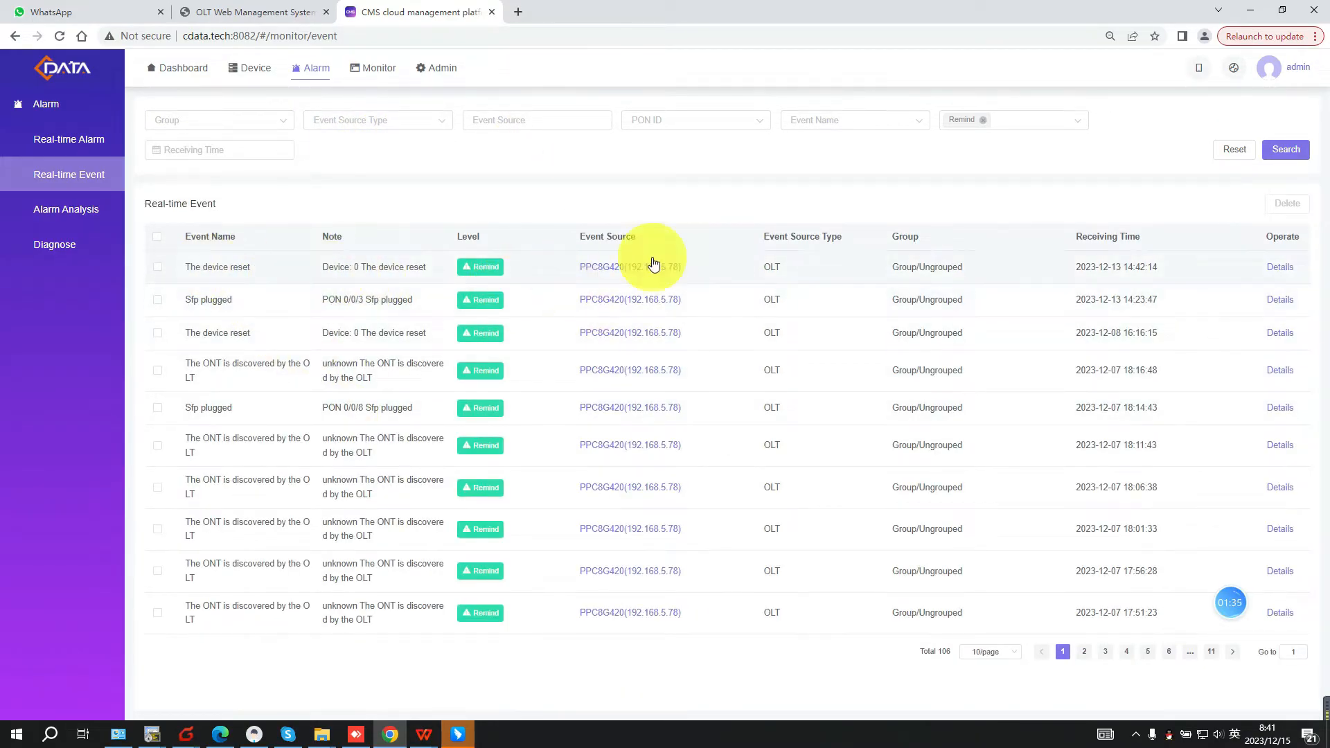
- Load the Alarm Analysis records, then move to the Diagnose page for SN/MAC lookup
left_click(66, 209)
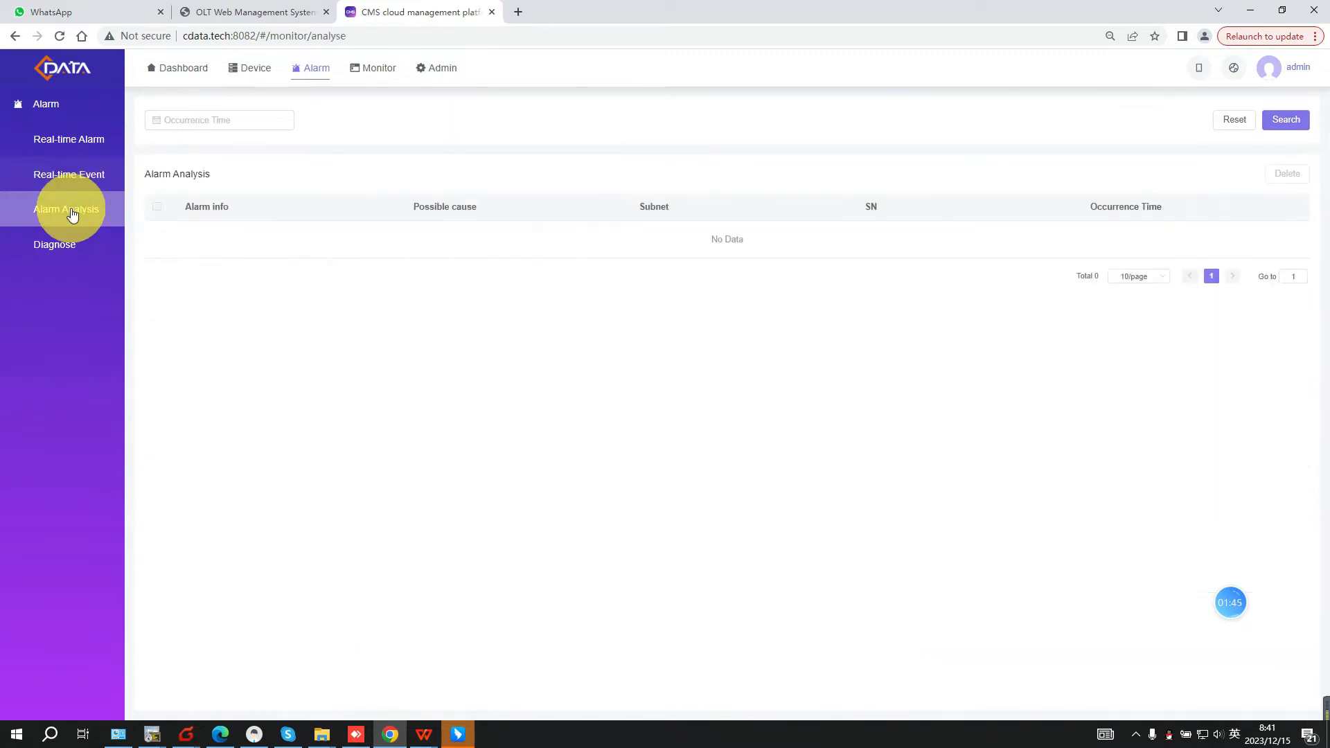
left_click(67, 209)
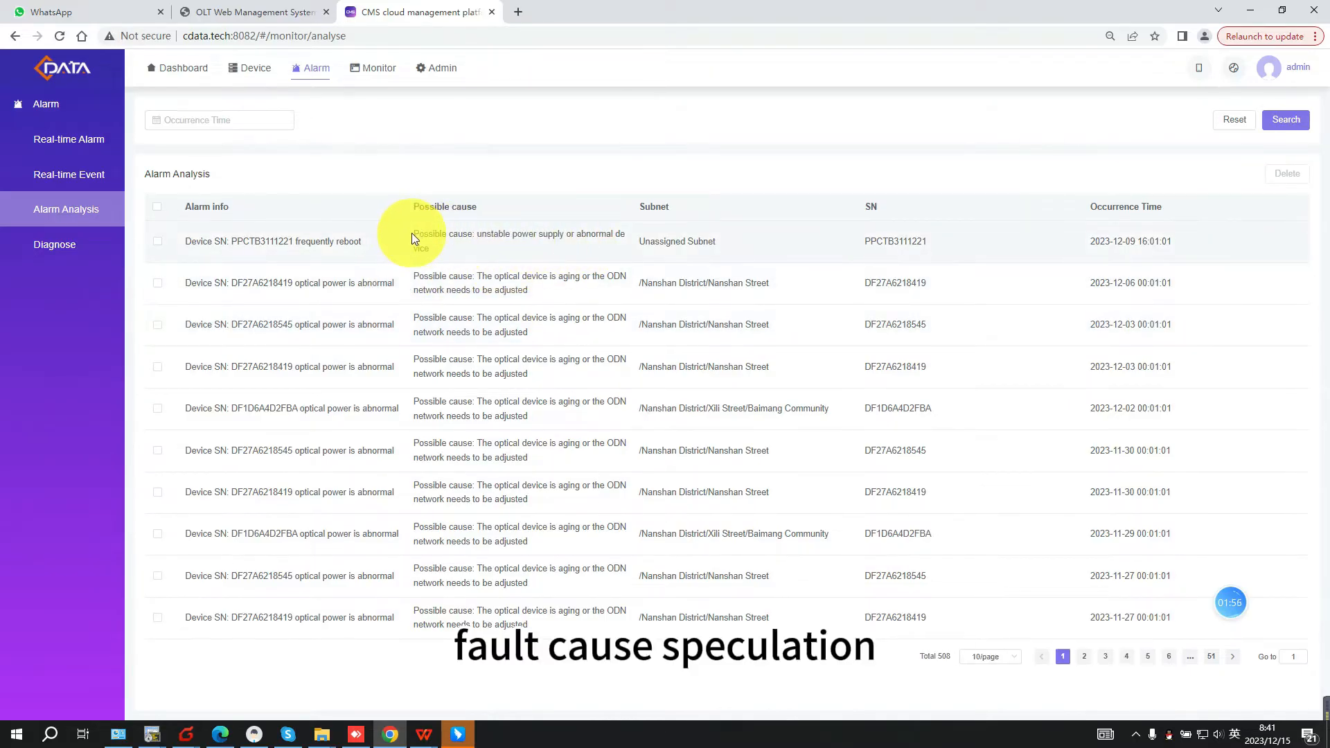
mouse_move(309, 246)
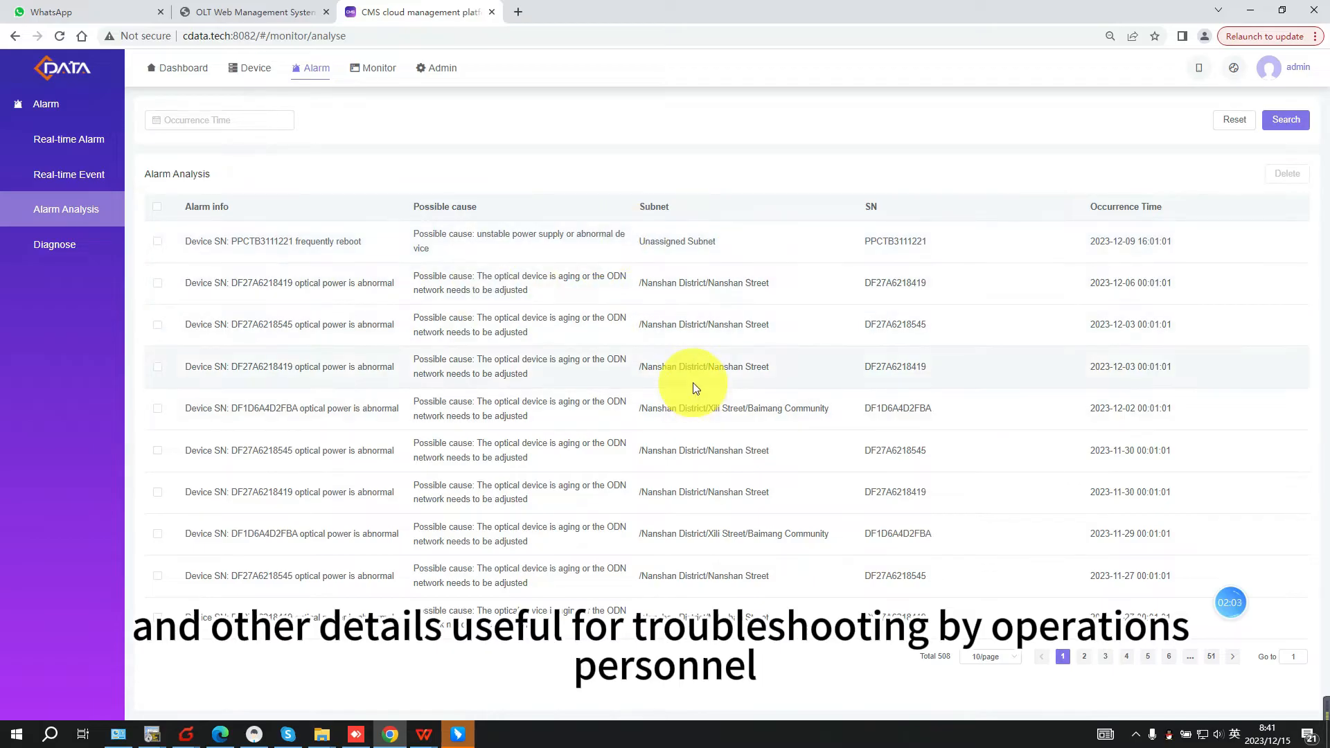
left_click(54, 244)
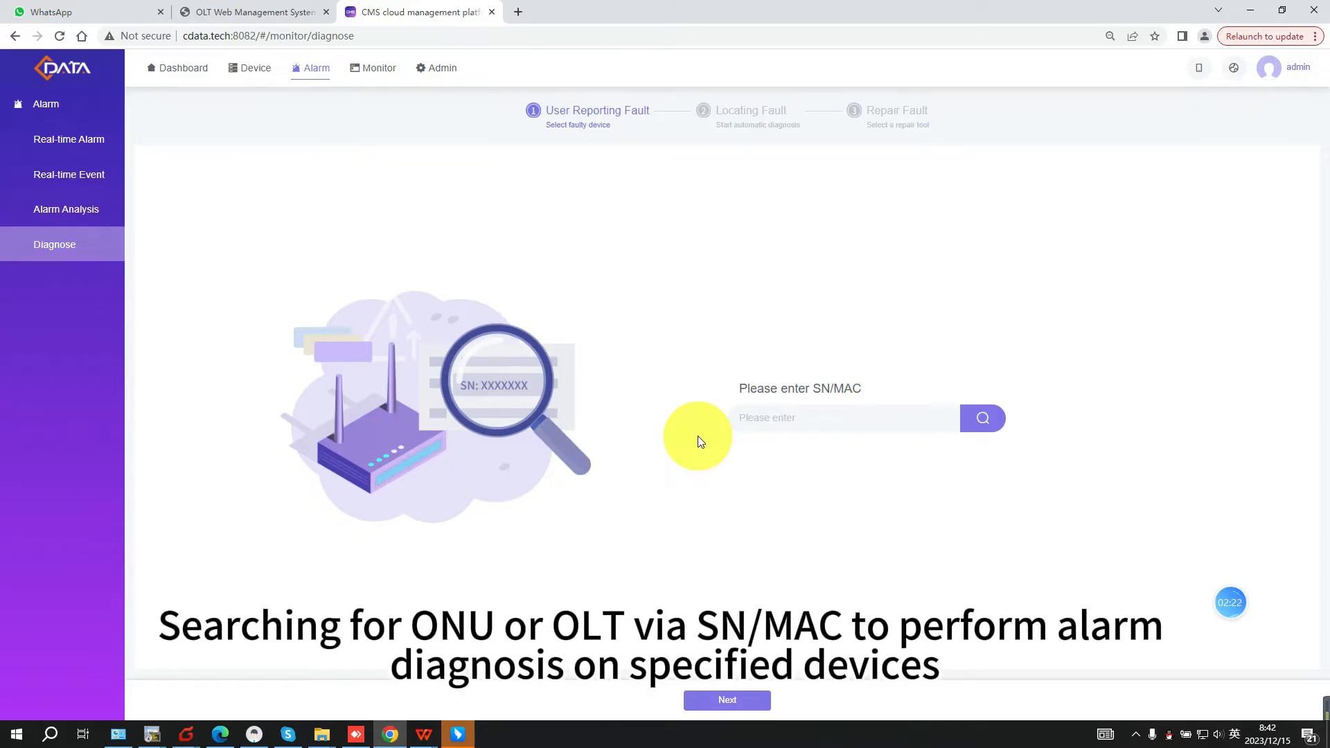
mouse_move(519, 353)
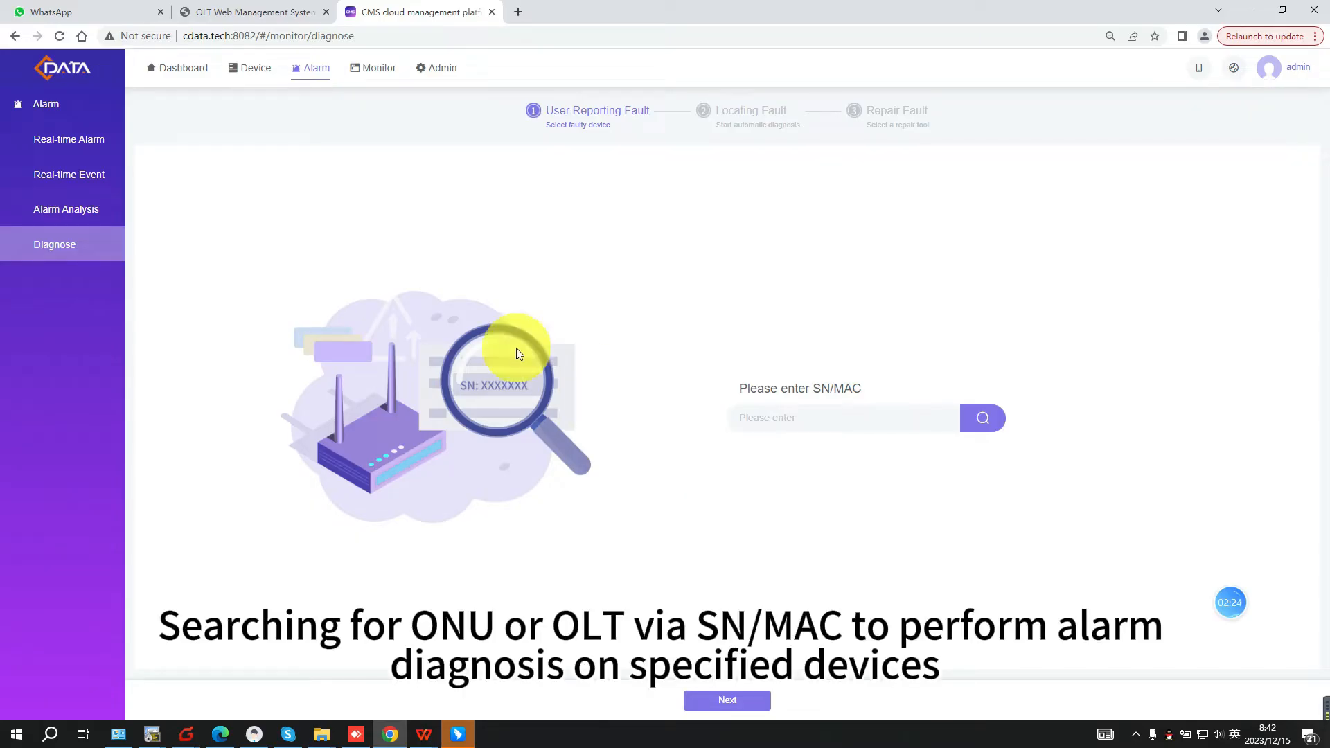
- Copy serial number DF27A6218545 from Alarm Analysis and return to the Diagnose page
left_click(67, 209)
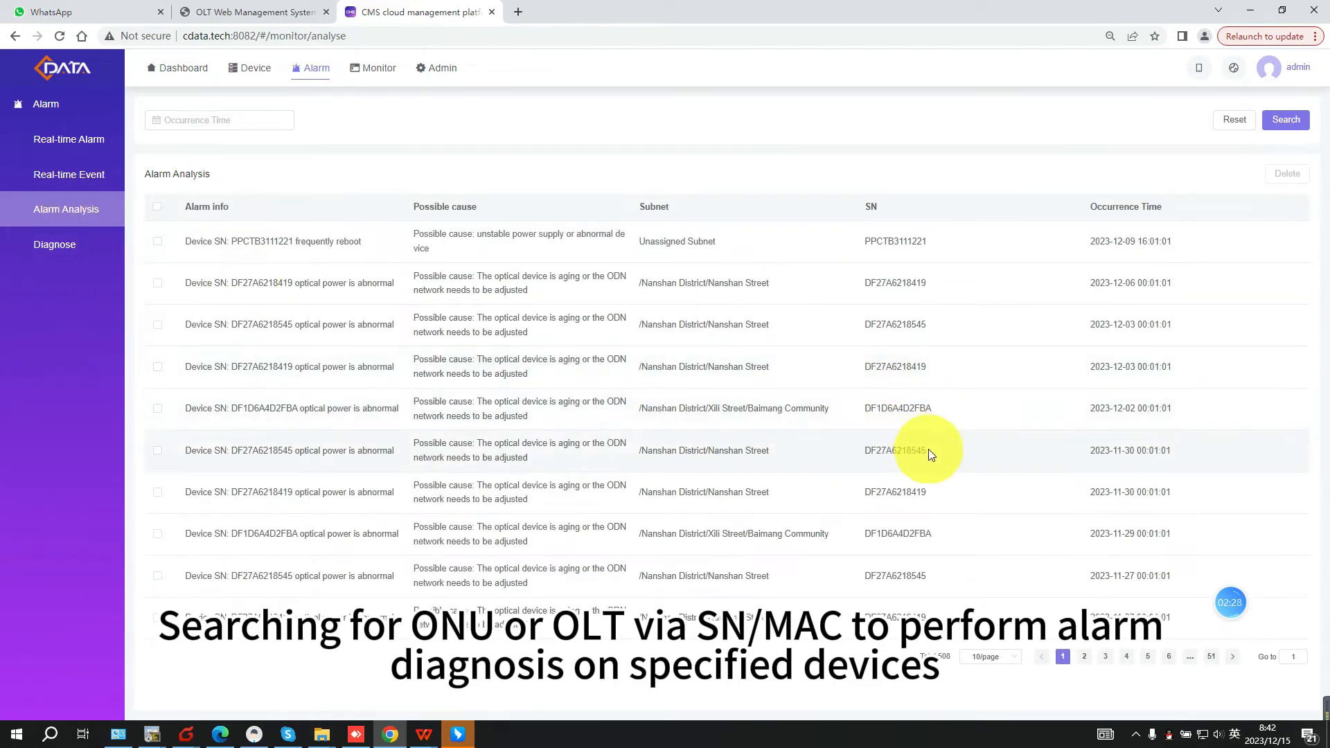
double_click(895, 450)
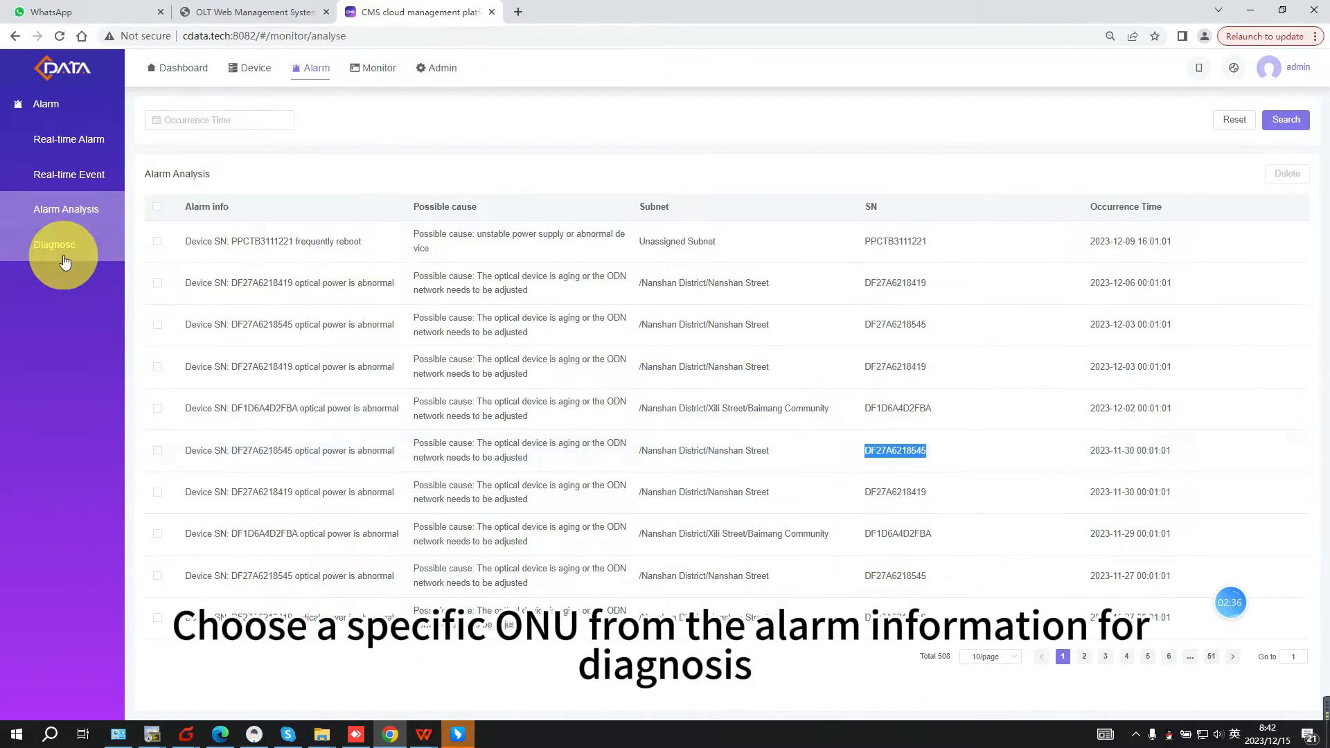
left_click(54, 244)
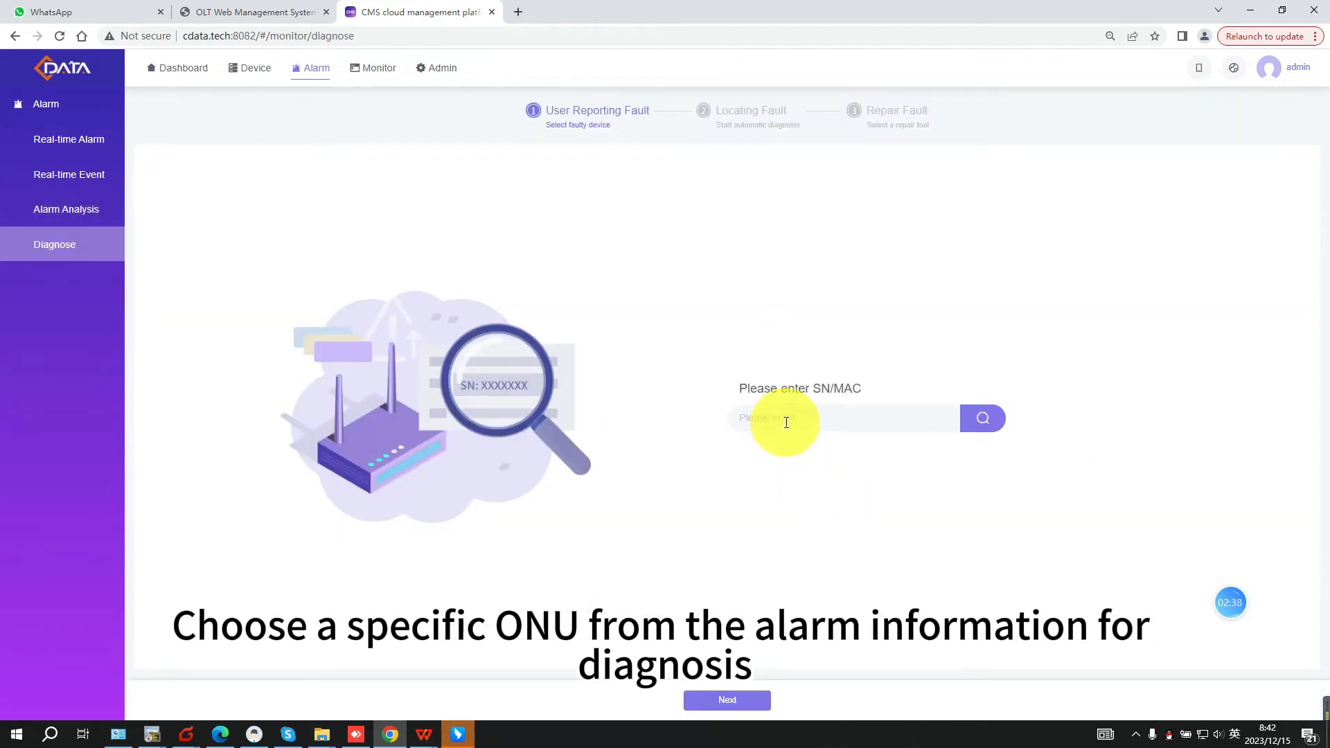
- Look up ONU DF27A6218545 and attempt diagnosis, which fails because the device is offline
type("DF27A6218545")
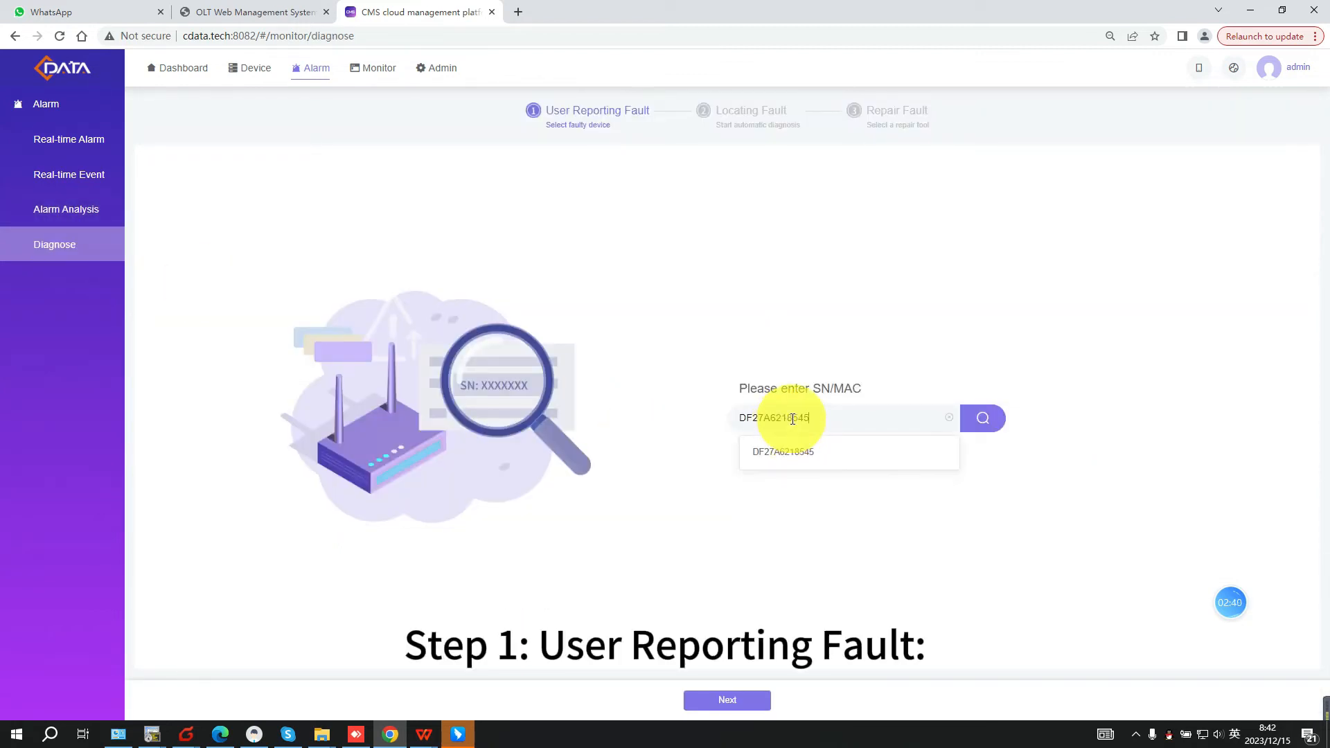
left_click(981, 417)
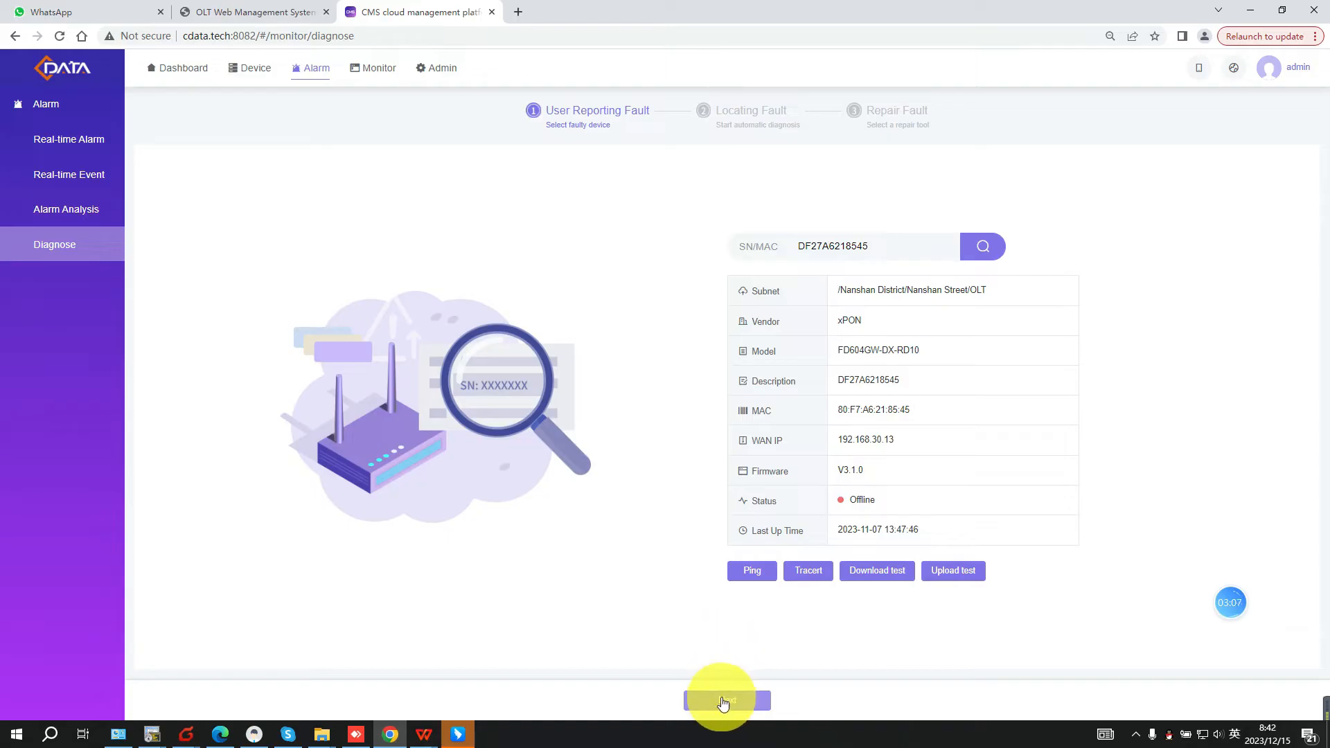
left_click(724, 700)
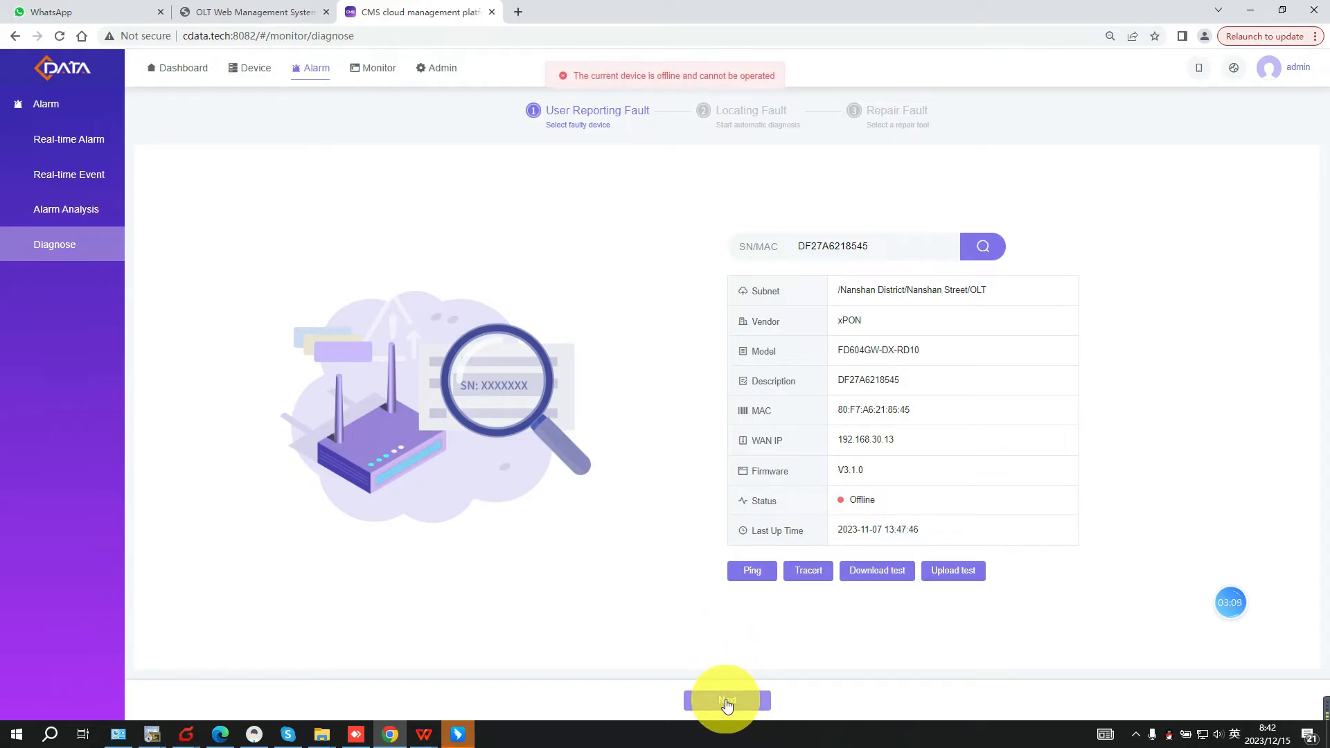
left_click(726, 700)
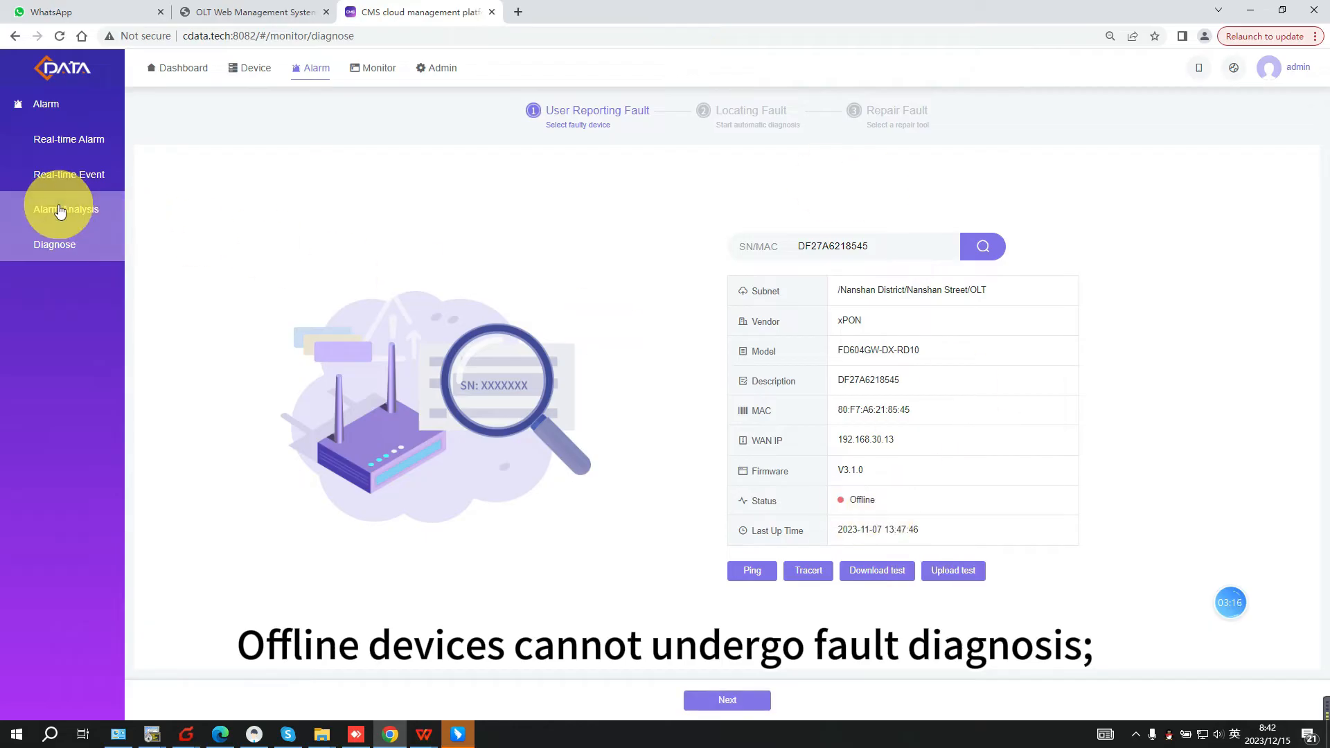
- Look up online ONU DF27A6218419 instead and show its device details
left_click(65, 209)
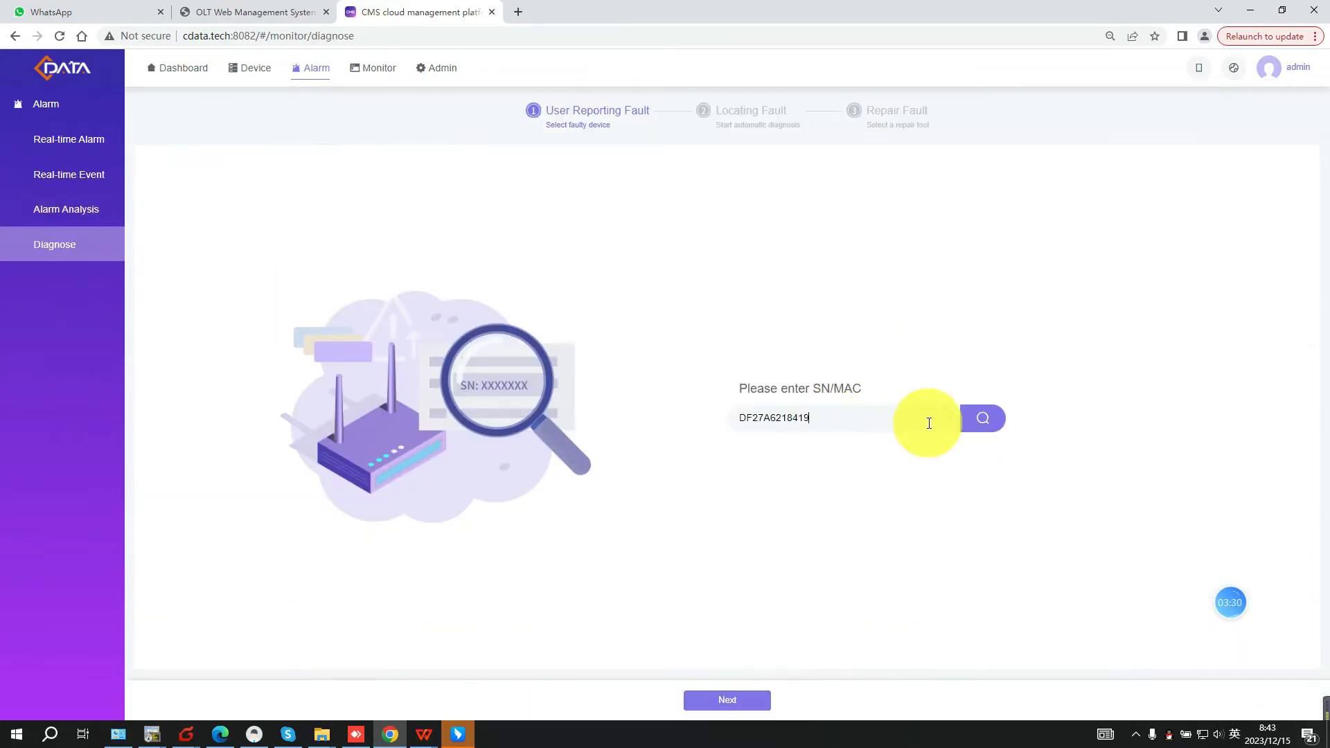
left_click(982, 417)
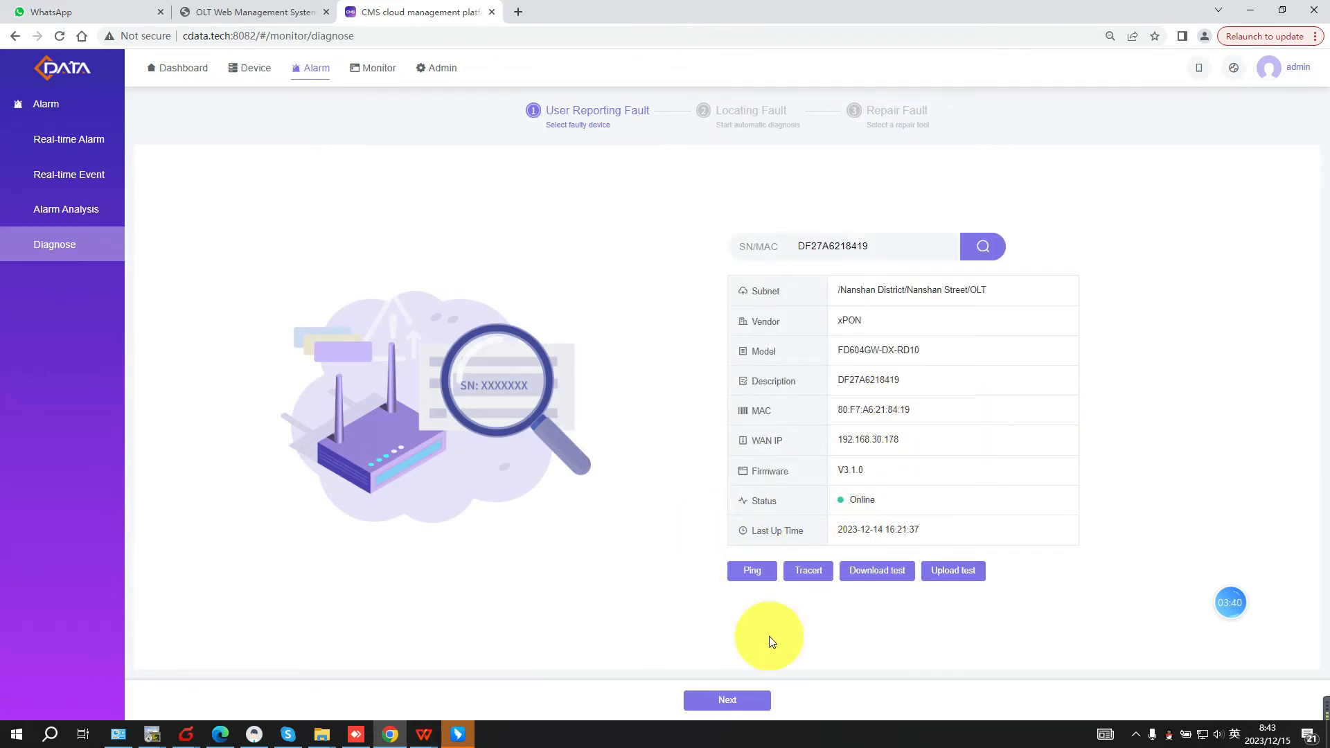
- Run Locating Fault checks flagging high RX, LAN links down and DHCP disabled, then proceed to Repair Fault
left_click(725, 700)
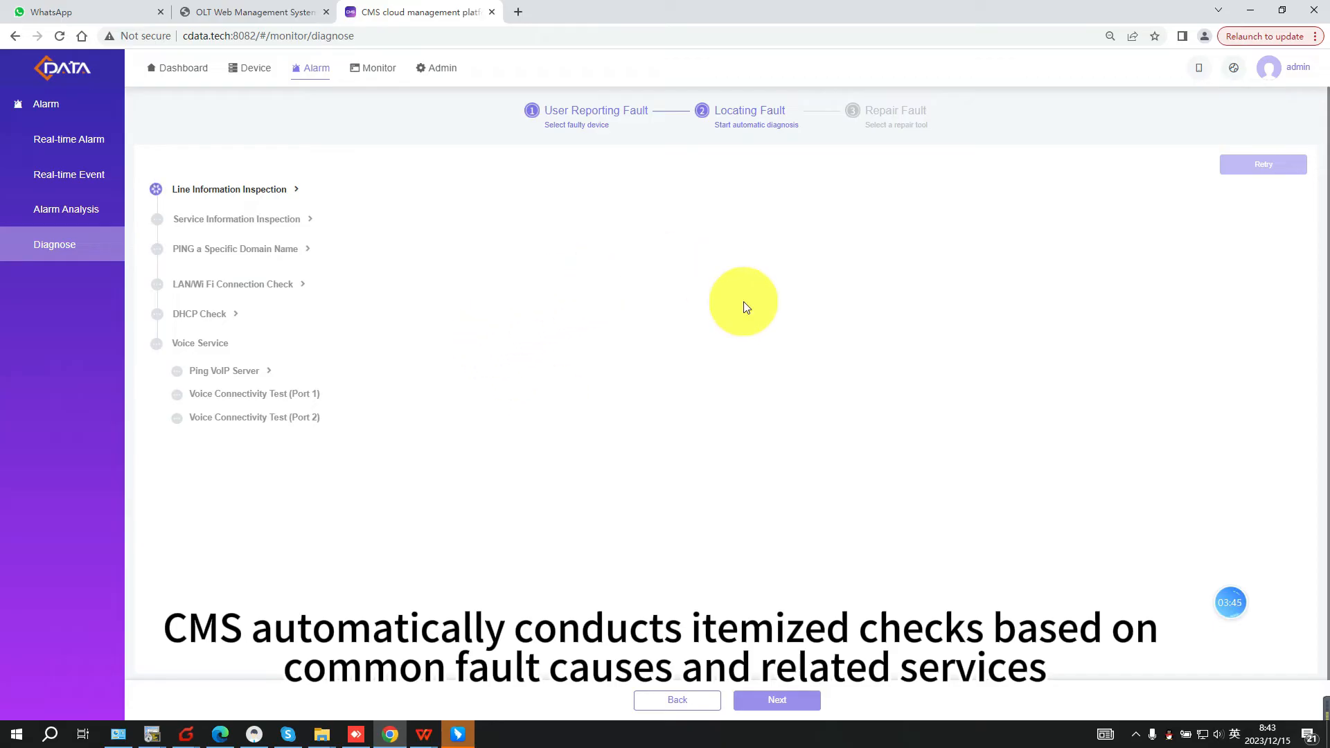
mouse_move(456, 580)
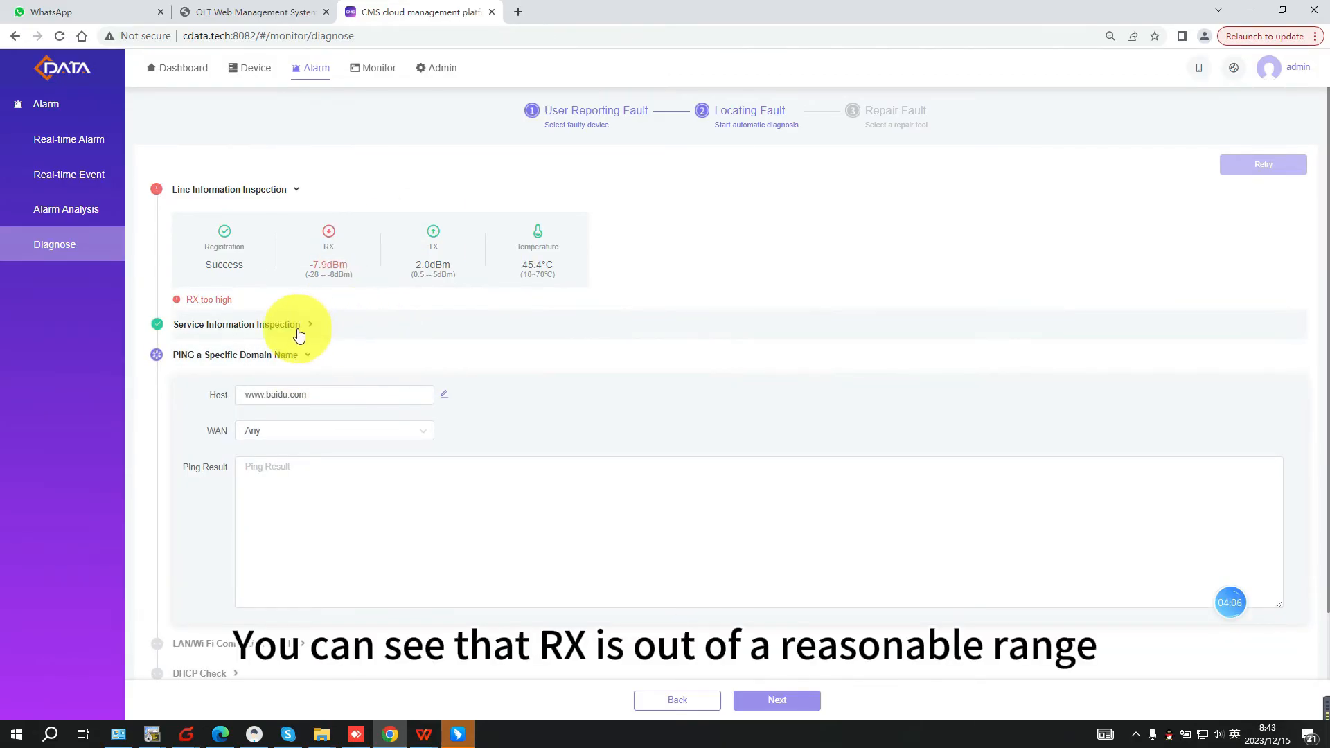
mouse_move(328, 359)
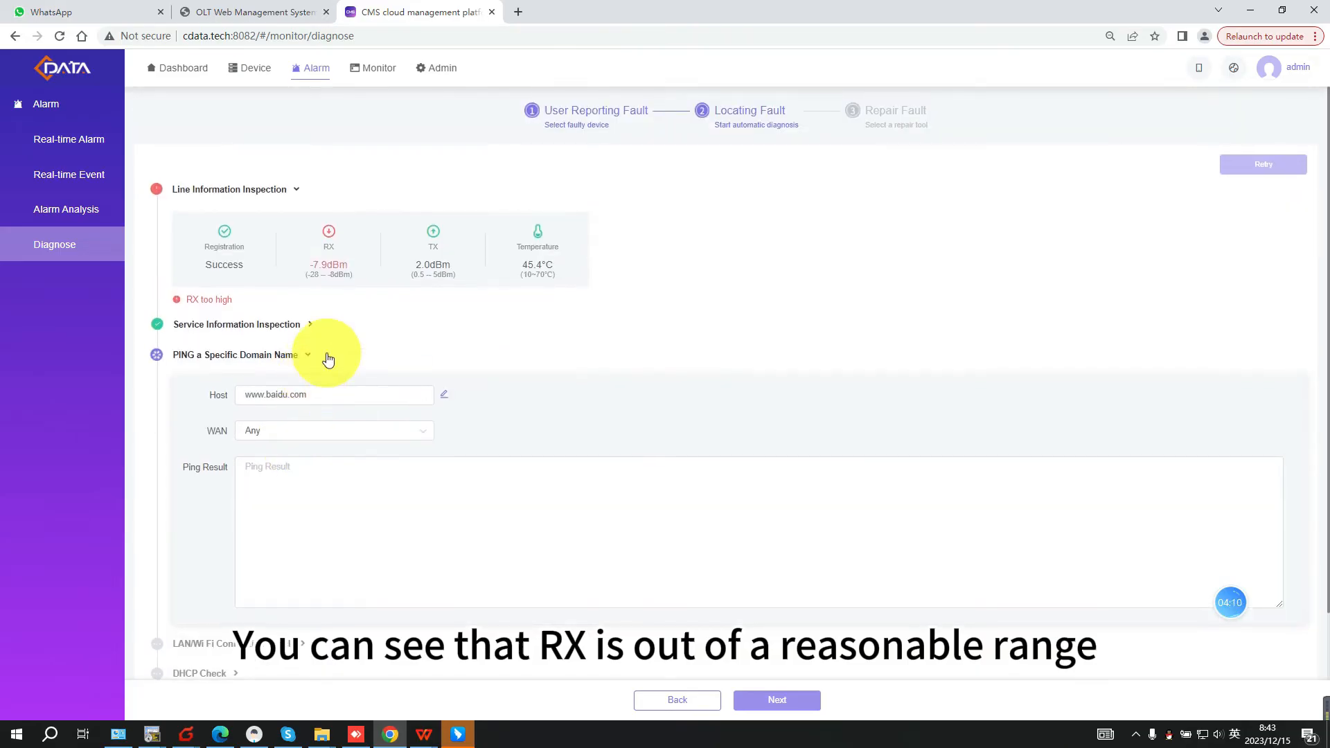
mouse_move(831, 331)
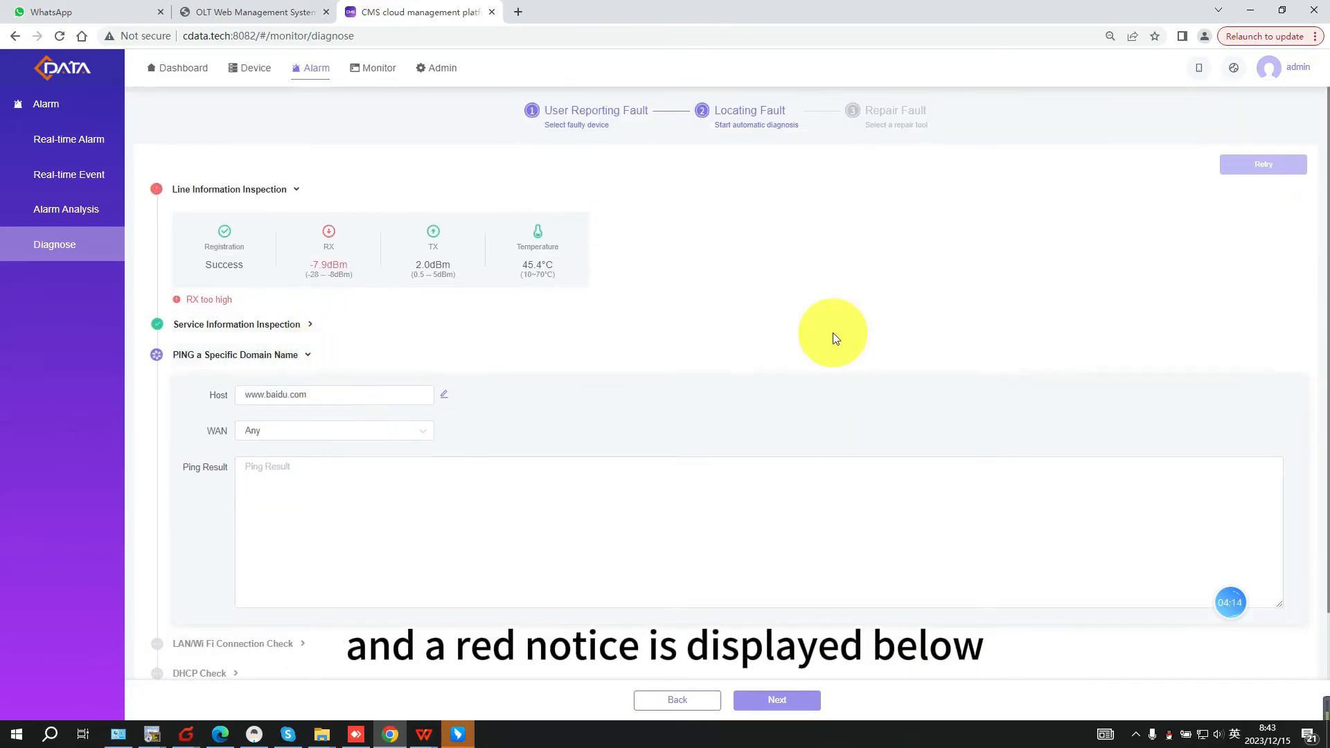
mouse_move(312, 291)
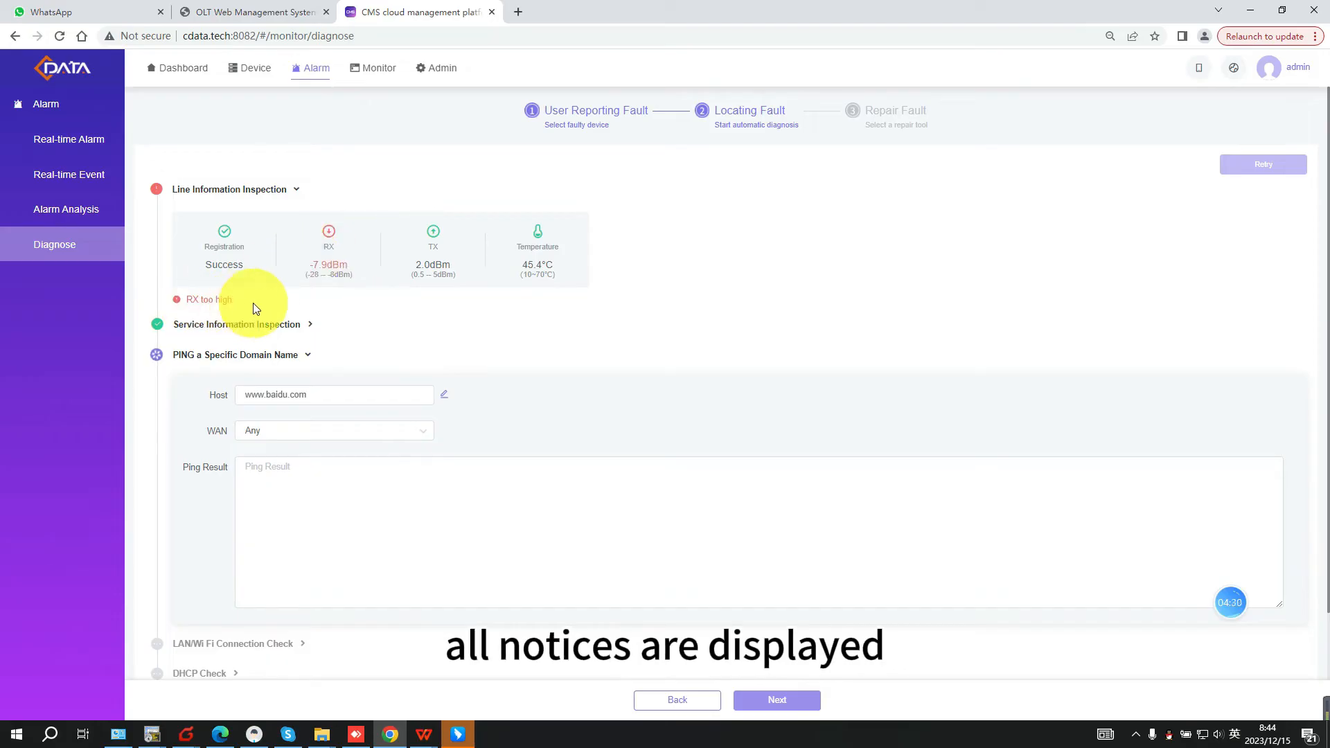
scroll("down", 3)
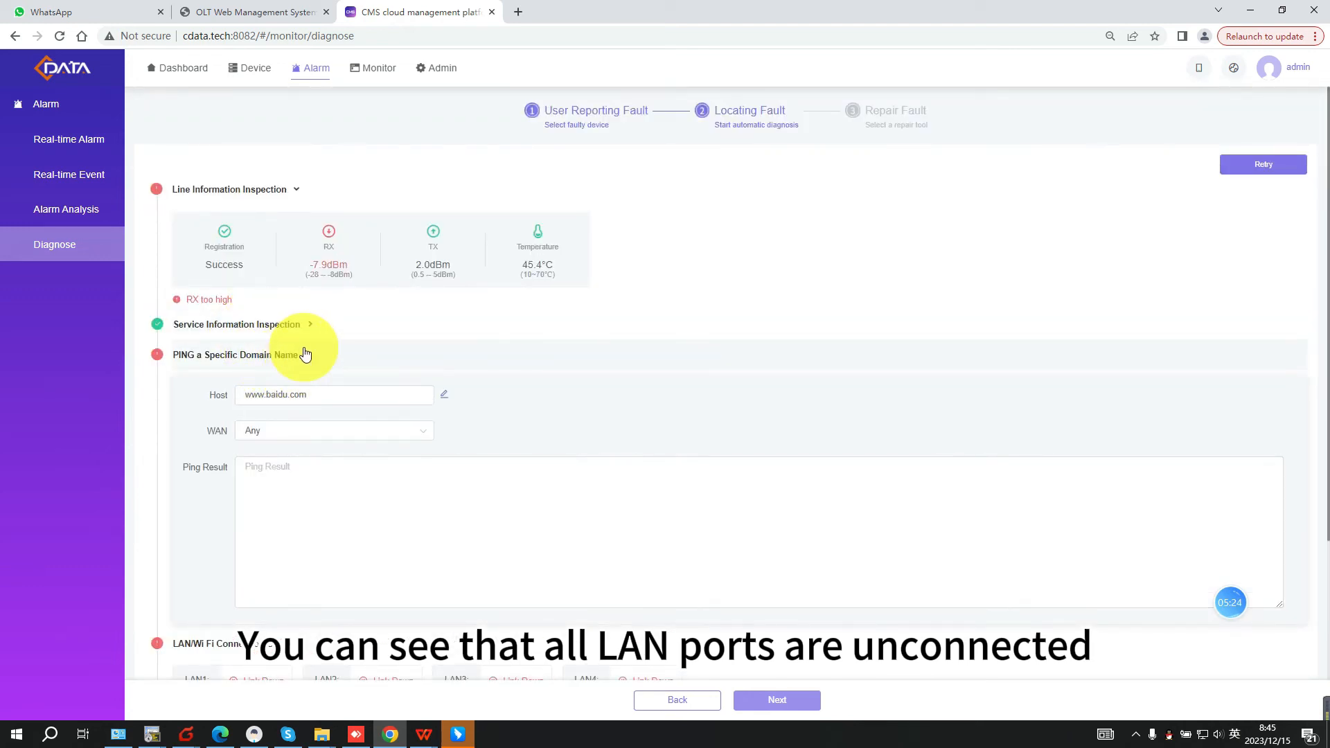
scroll("down", 3)
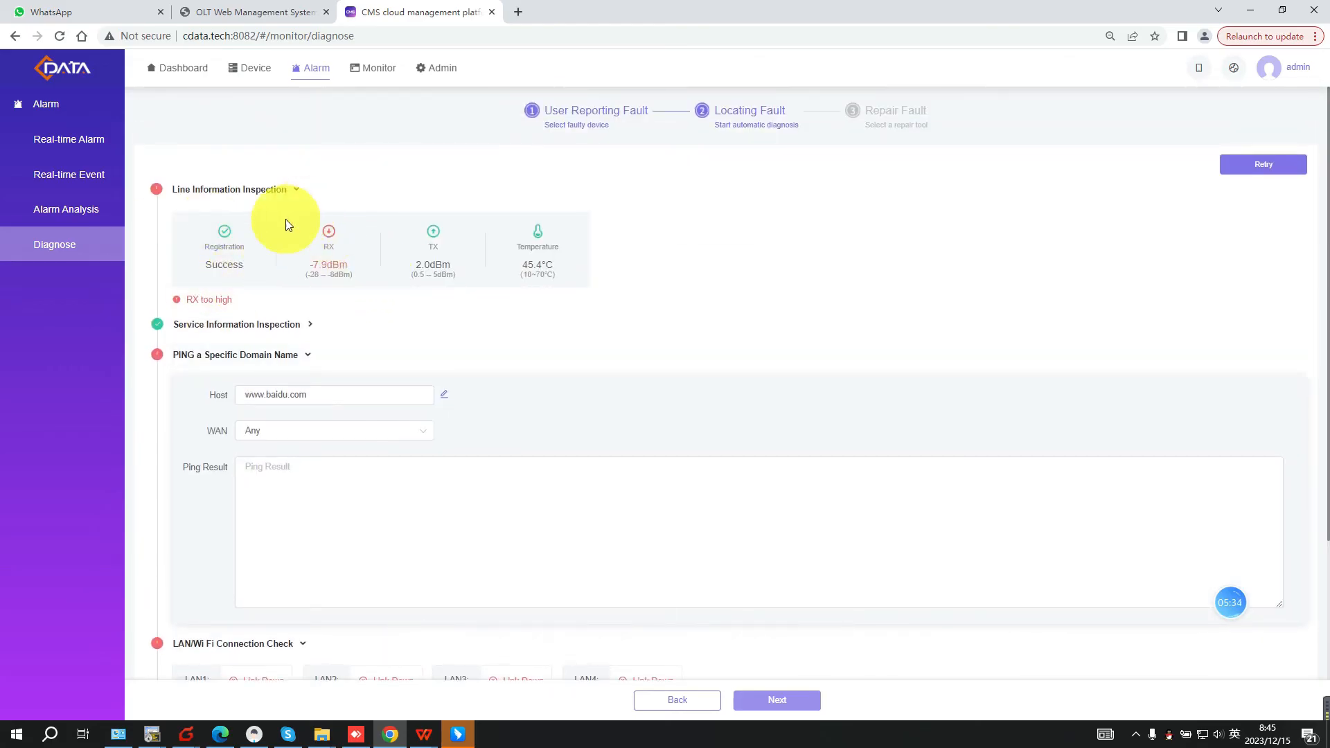
scroll("down", 3)
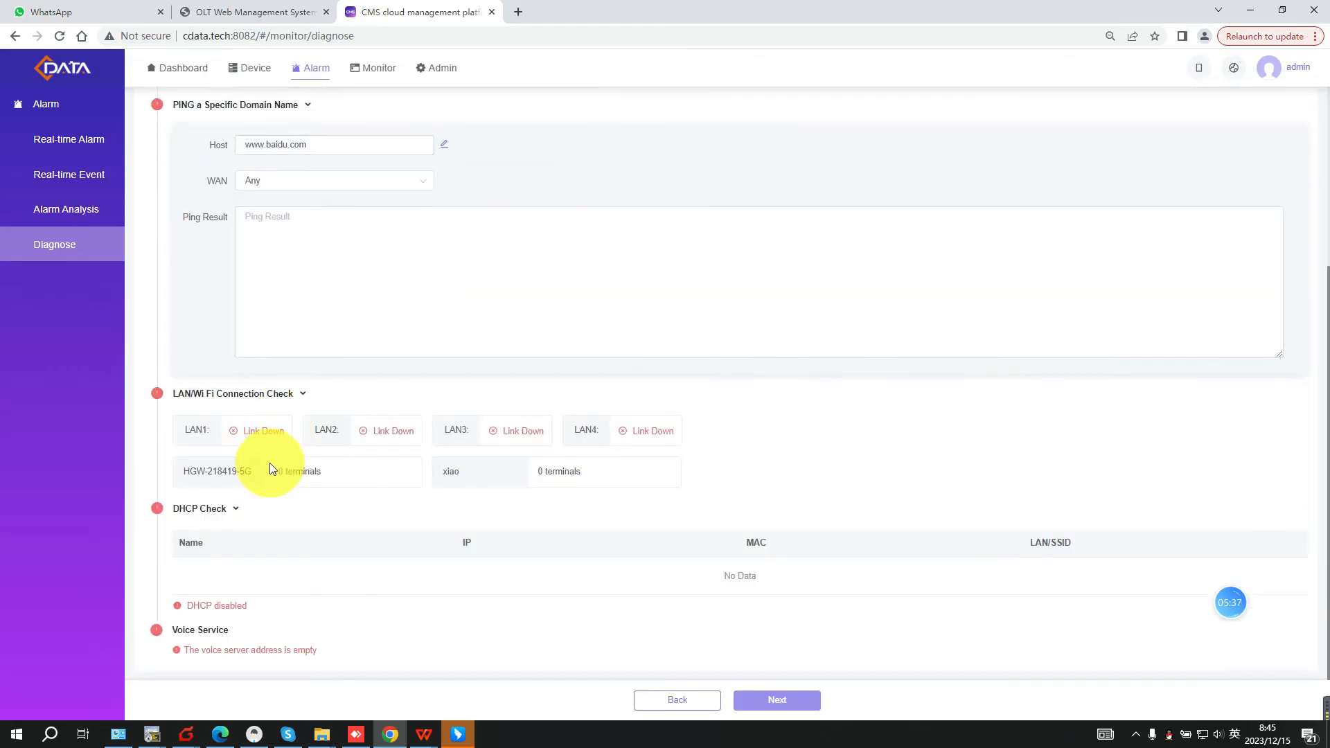
left_click(776, 699)
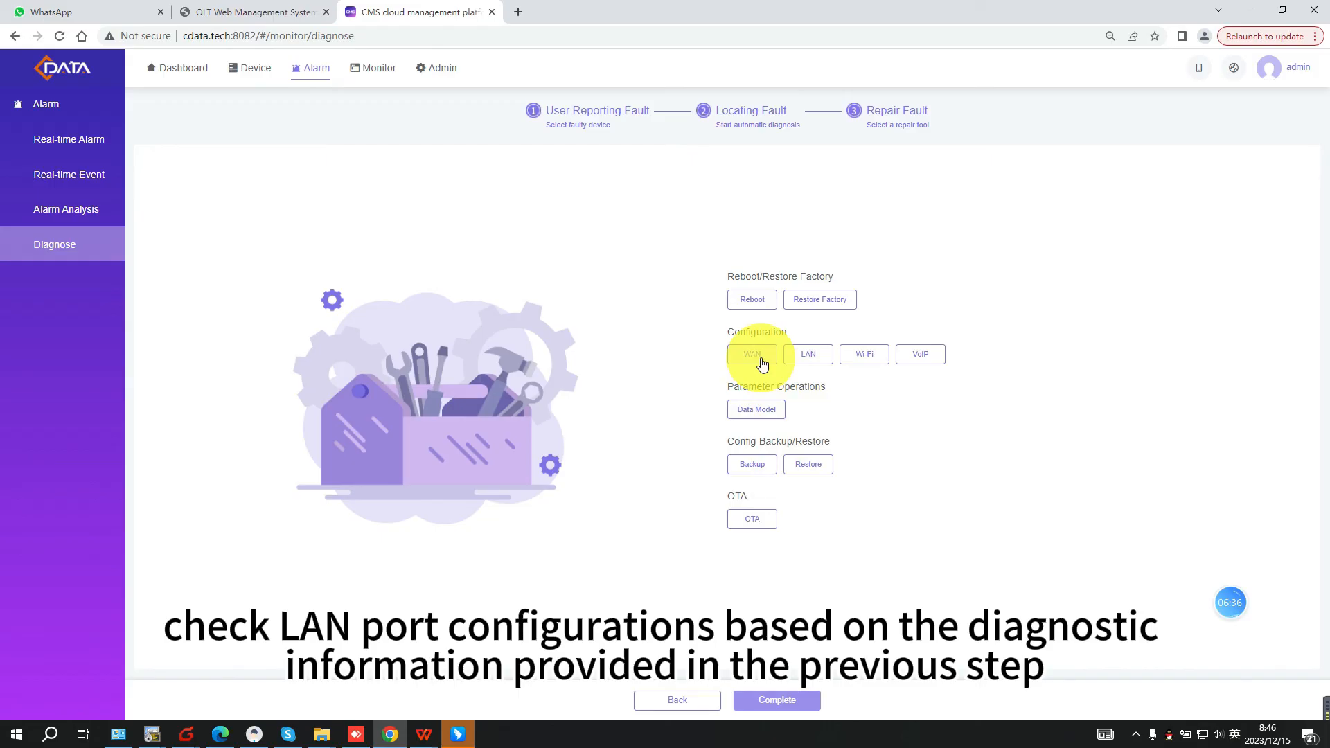
mouse_move(806, 353)
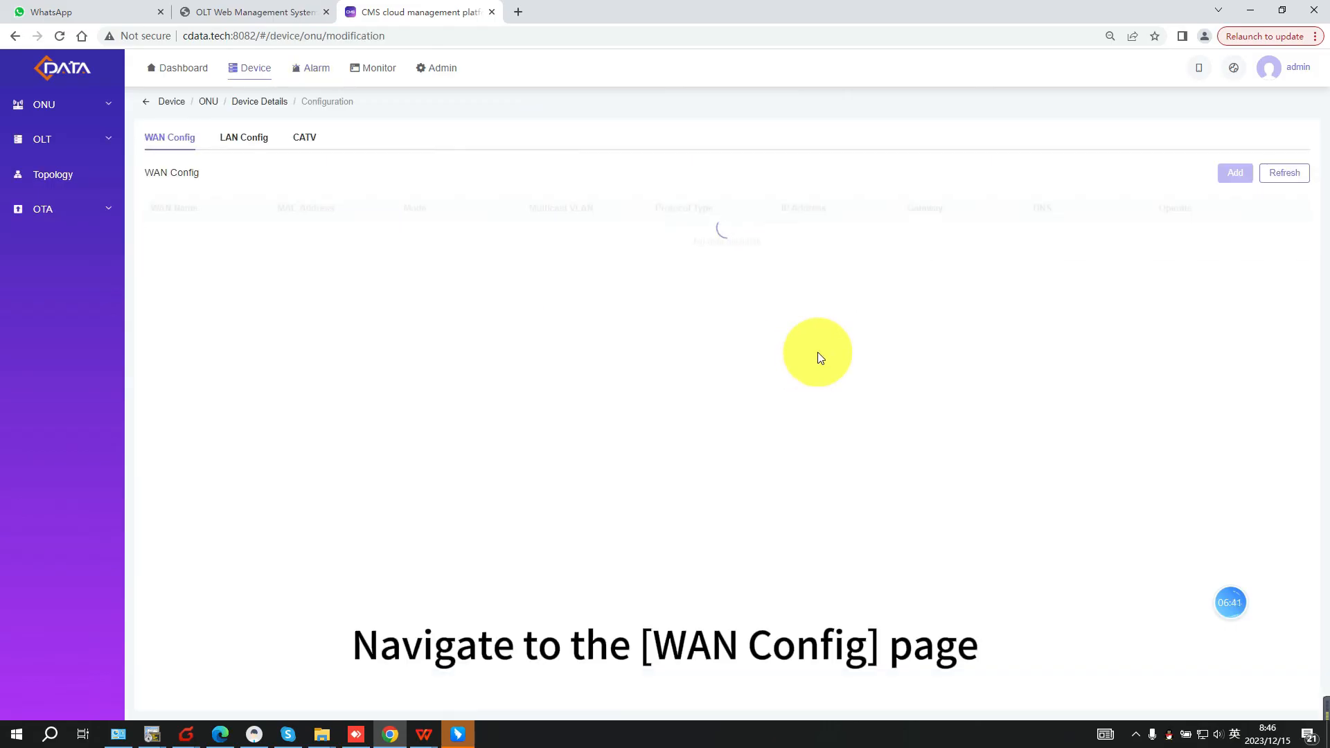
- Switch from the ONU's WAN settings to its LAN Config settings
left_click(244, 137)
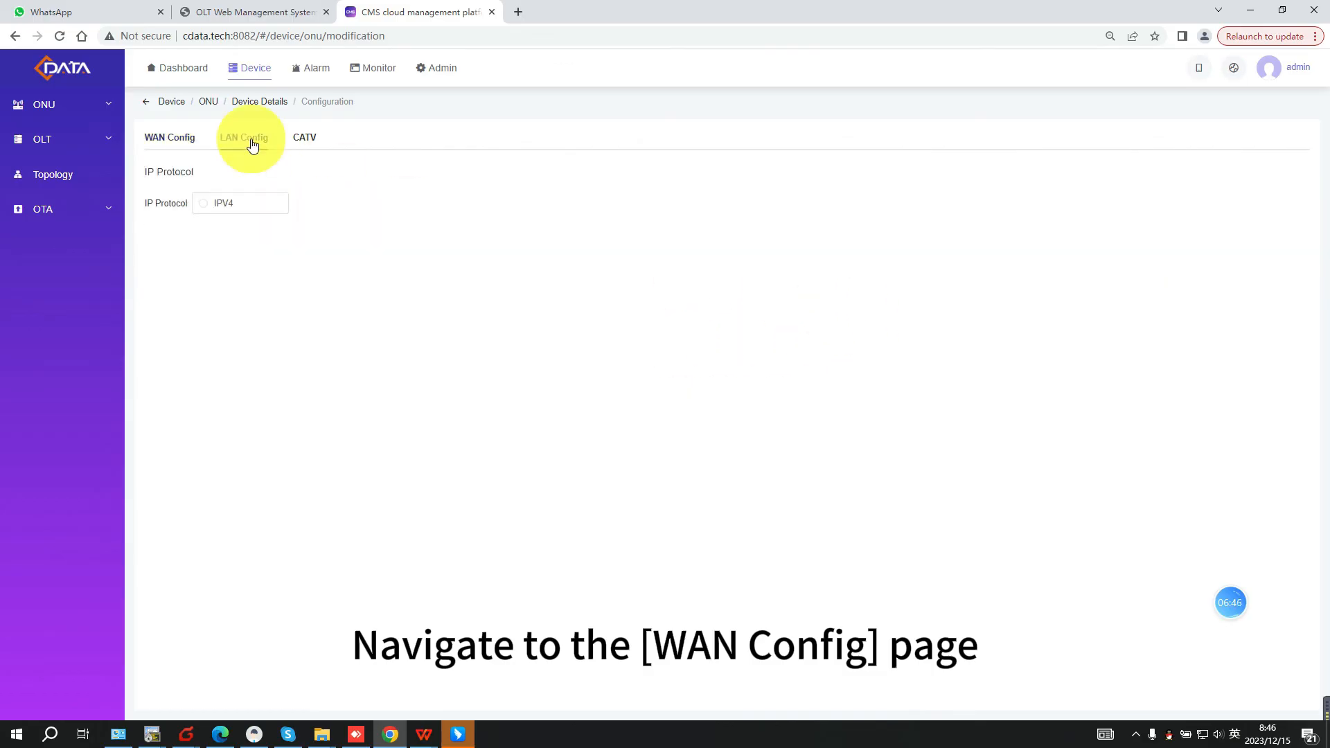